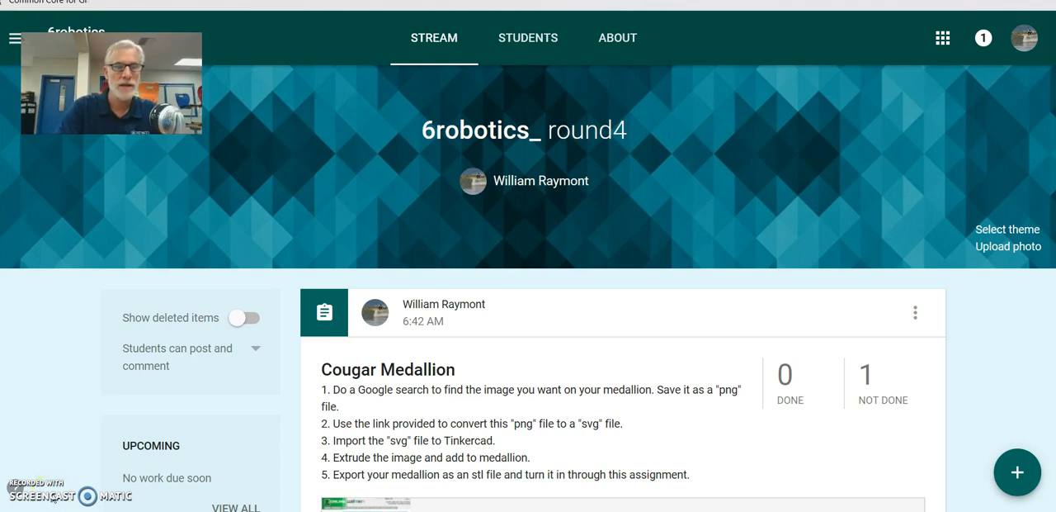
mouse_move(155, 473)
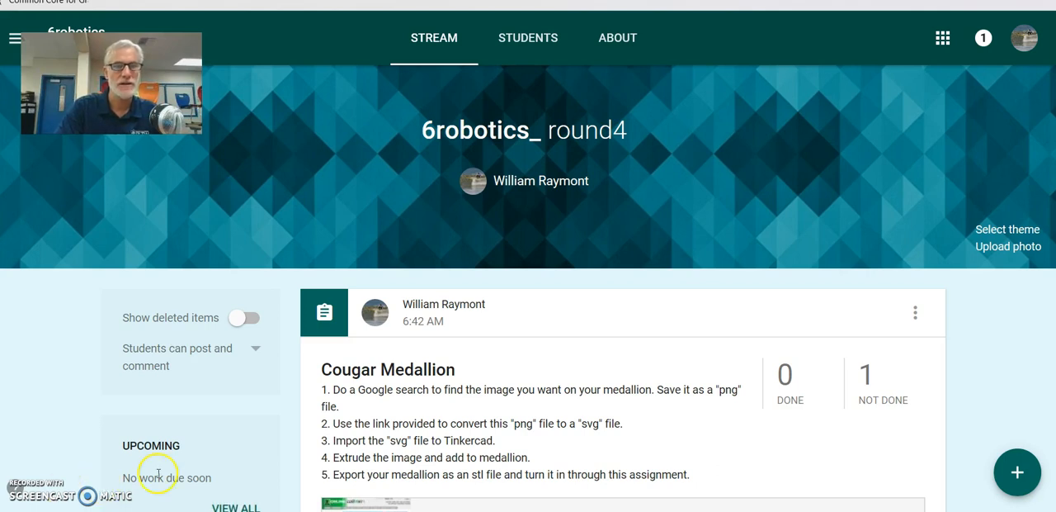
mouse_move(164, 431)
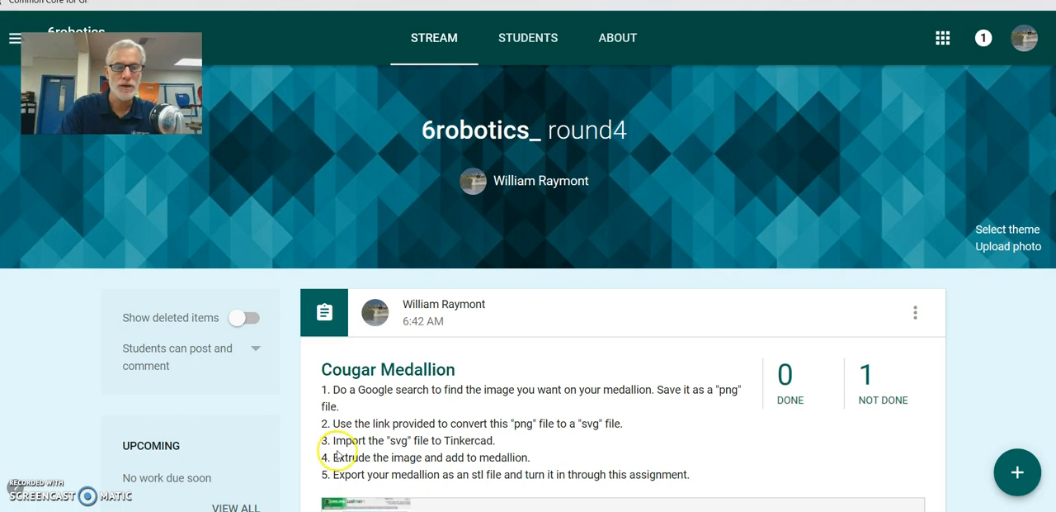
Step: Scroll down the Cougar Medallion assignment to read its converter link
scroll(down, 3)
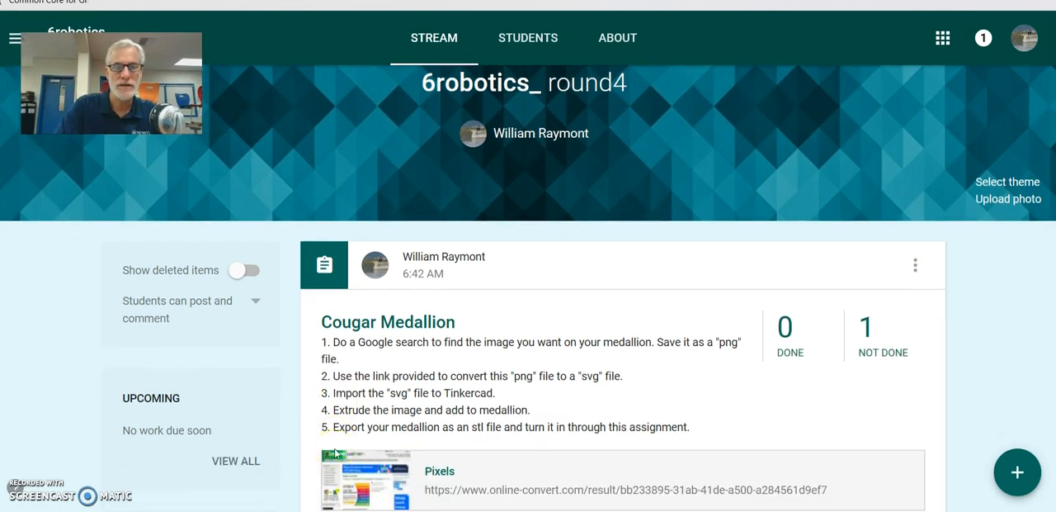
scroll(down, 3)
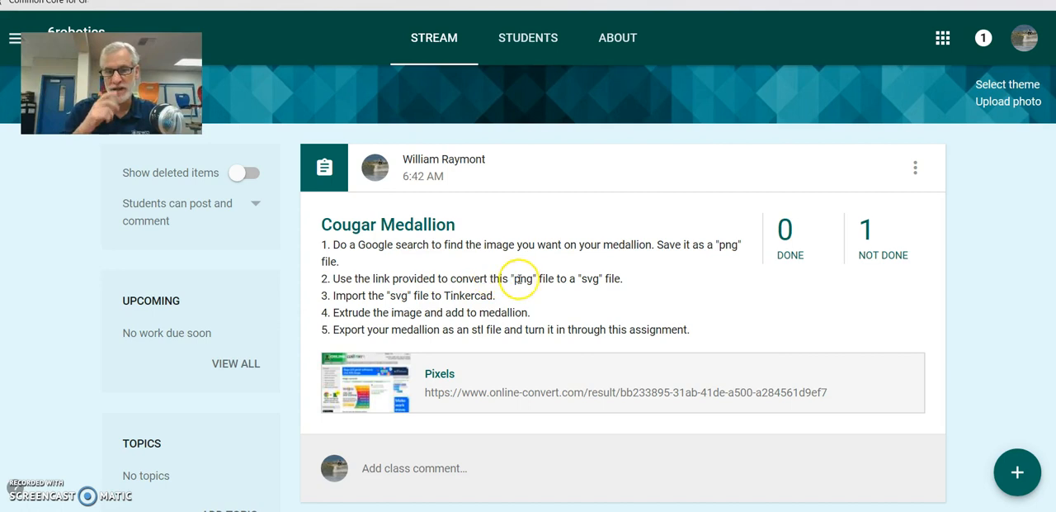
mouse_move(663, 264)
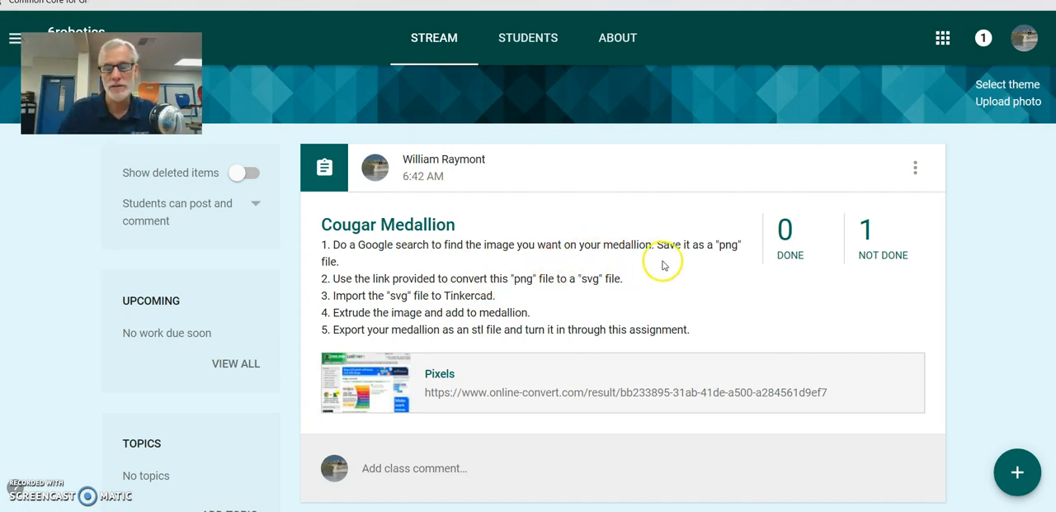
mouse_move(724, 266)
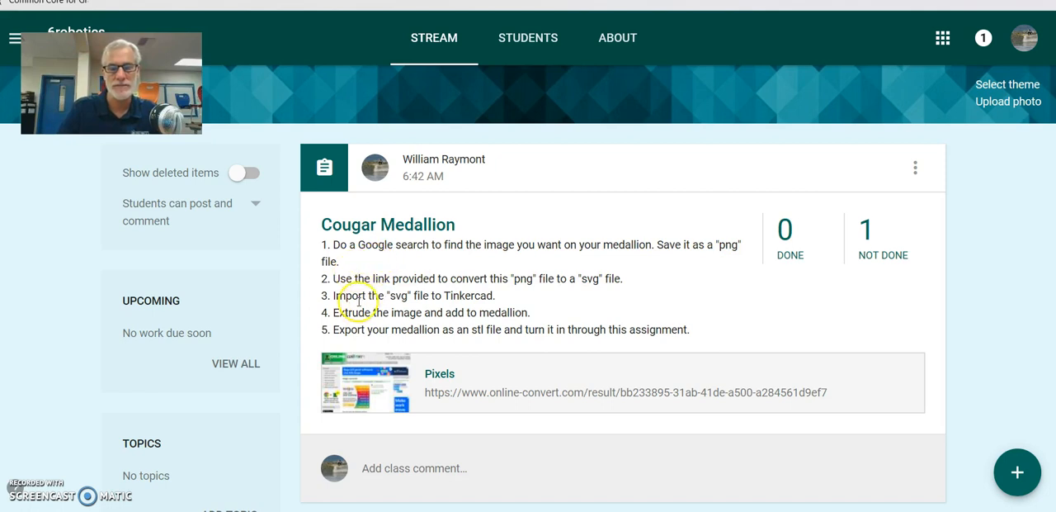
mouse_move(508, 302)
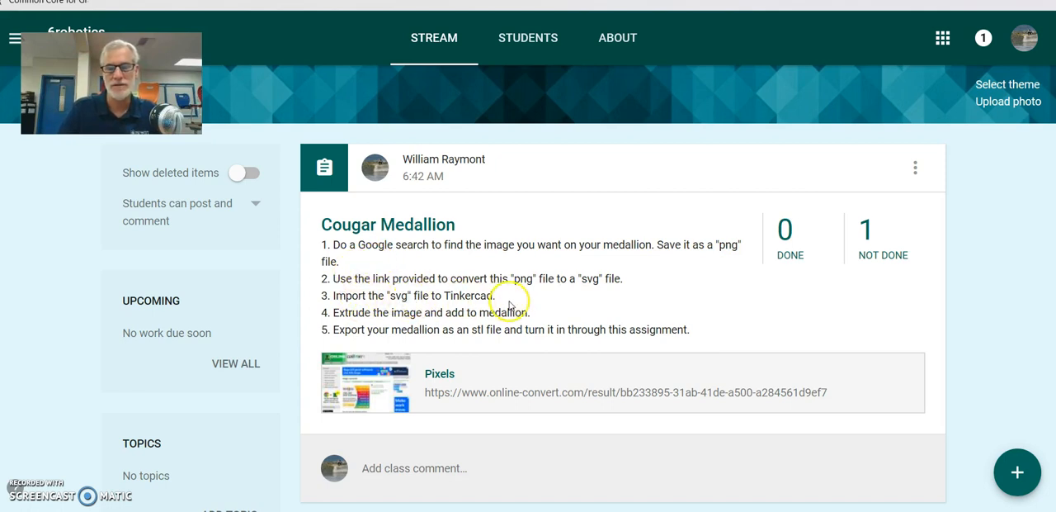
mouse_move(604, 301)
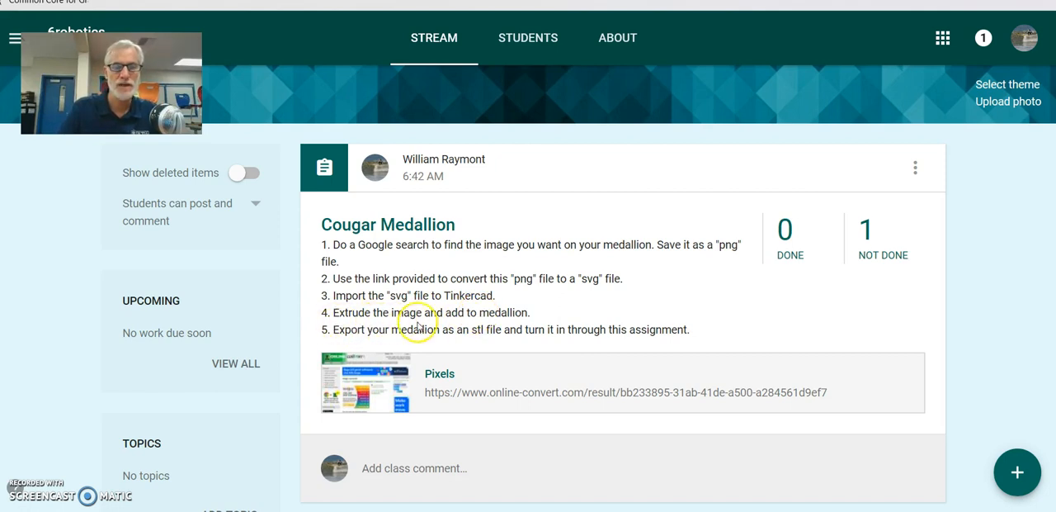
mouse_move(480, 328)
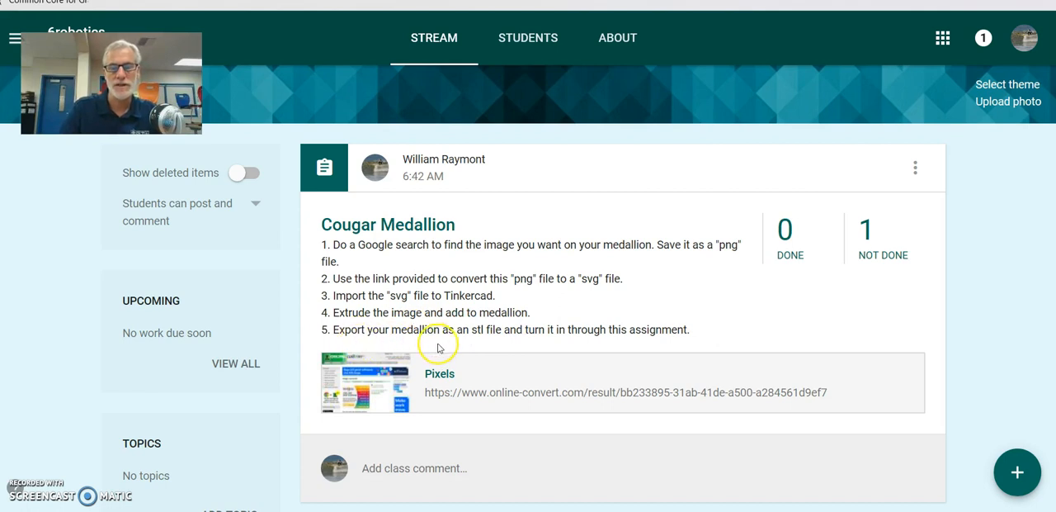
mouse_move(519, 349)
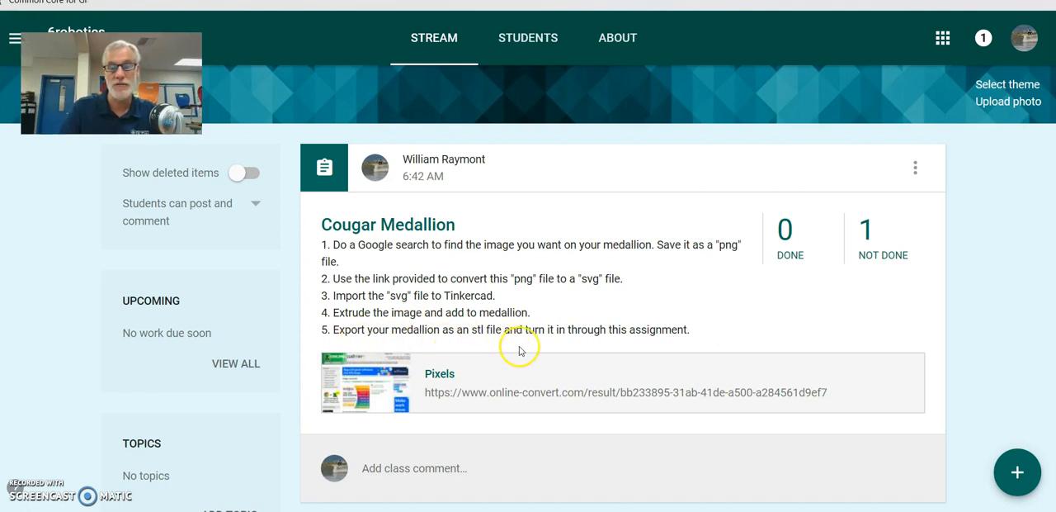
mouse_move(662, 345)
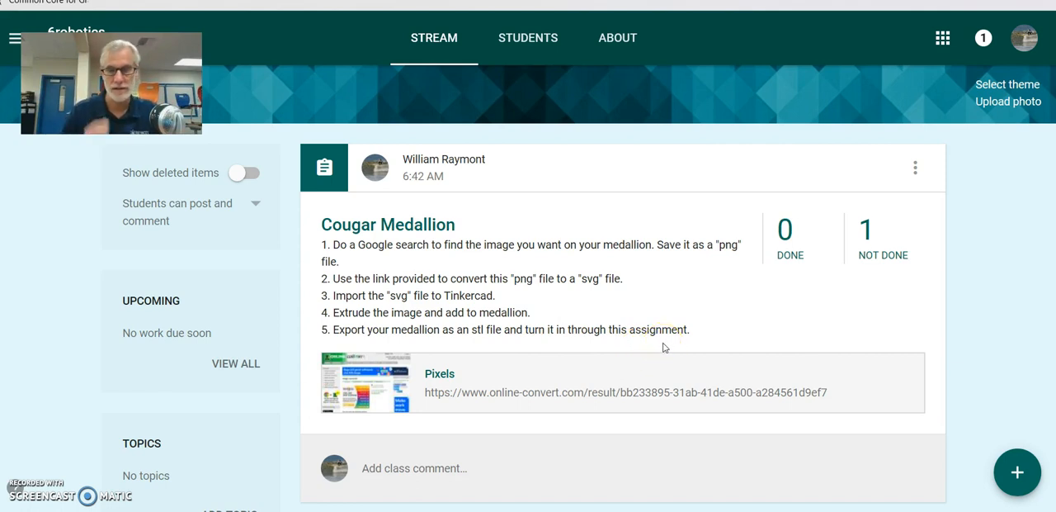
mouse_move(823, 38)
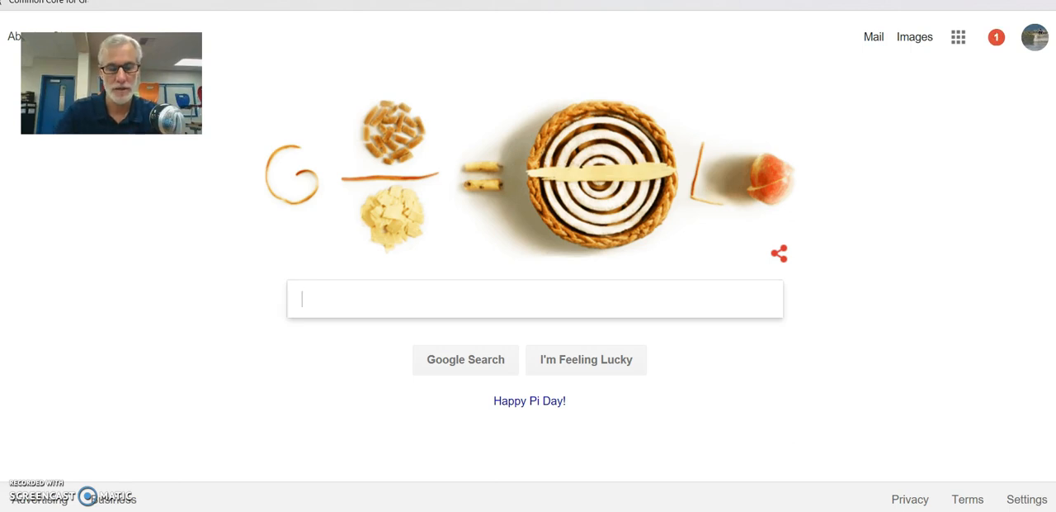
Step: Enter 'cougar drawing' in the Google search box
text(cougar drawin)
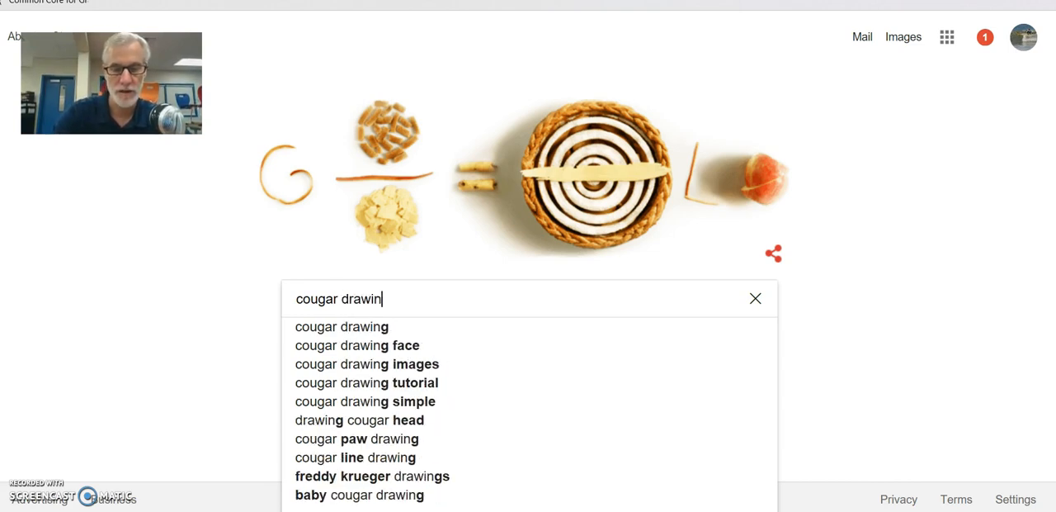
text(g)
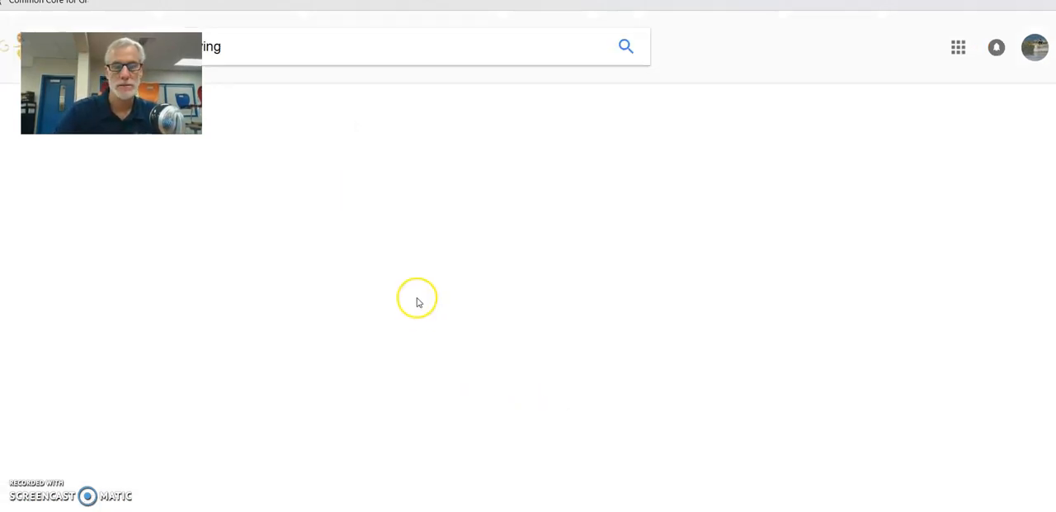
Step: Switch to image results and scroll through the cougar drawings for a suitable picture
click(626, 45)
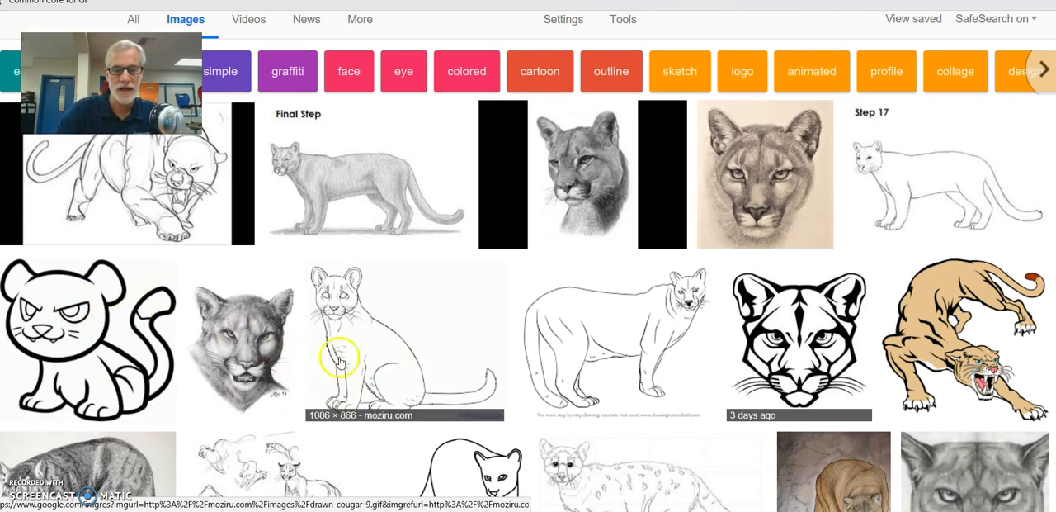
scroll(down, 3)
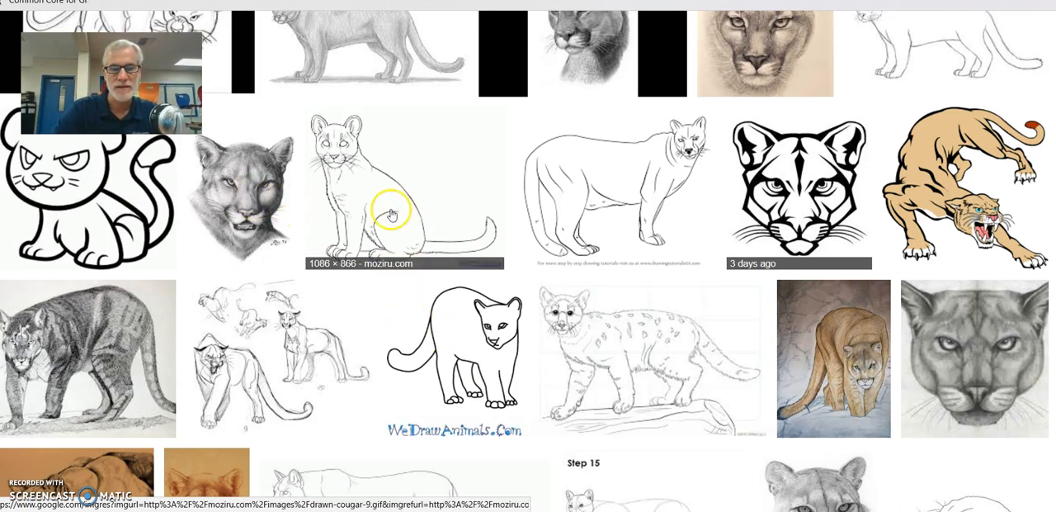
scroll(down, 3)
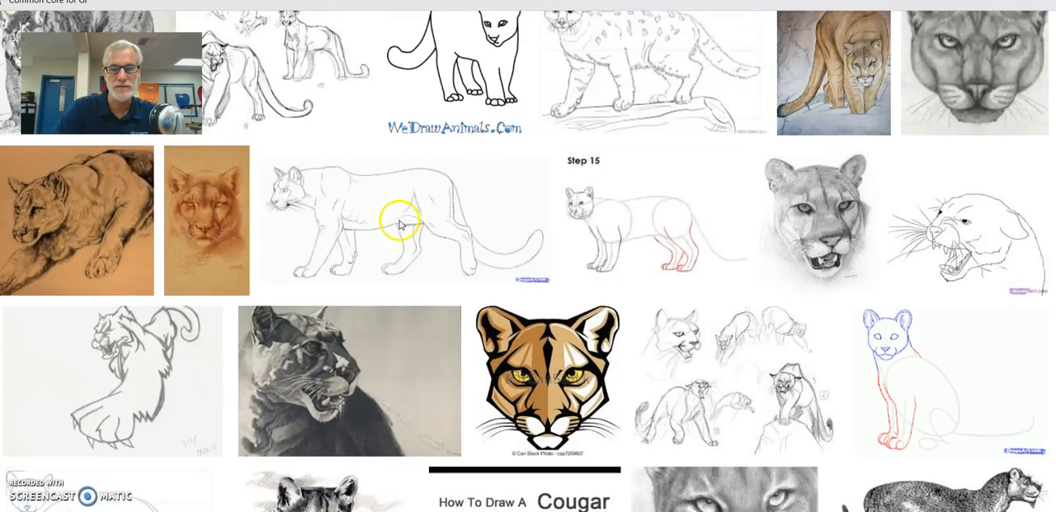
scroll(down, 3)
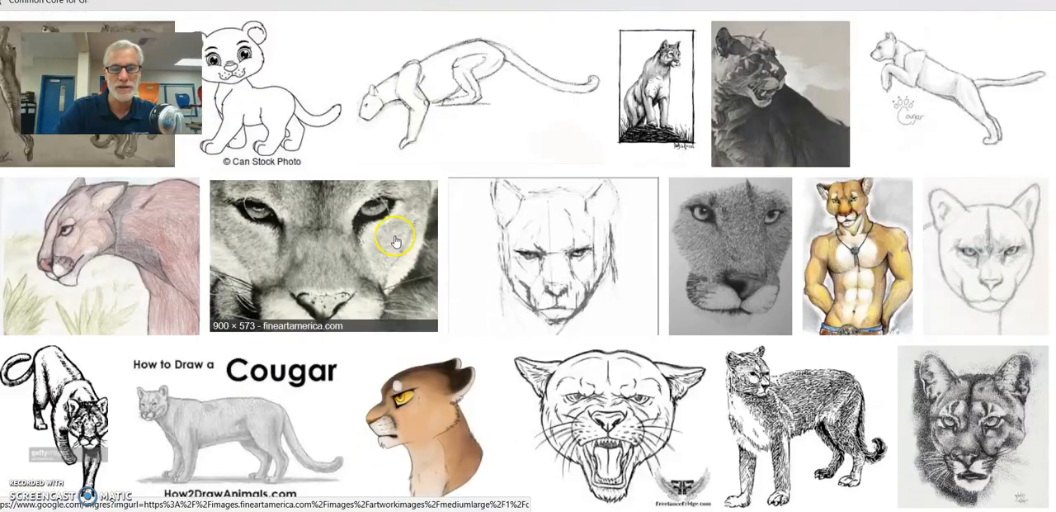
scroll(down, 3)
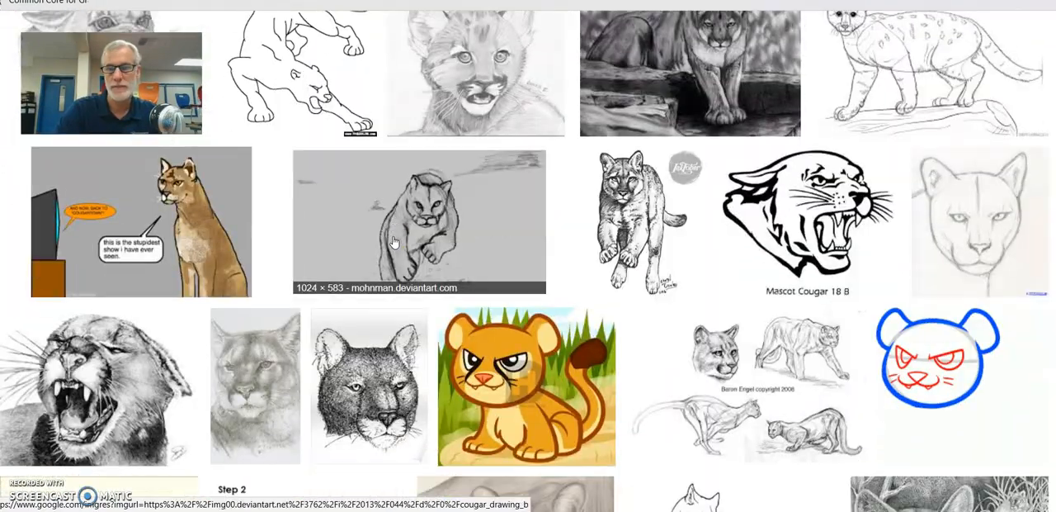
scroll(down, 3)
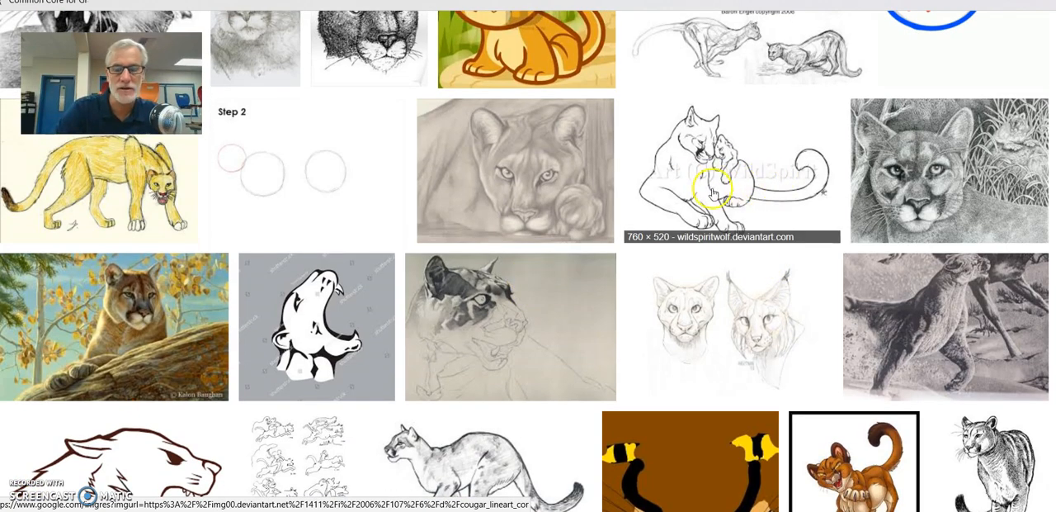
scroll(down, 3)
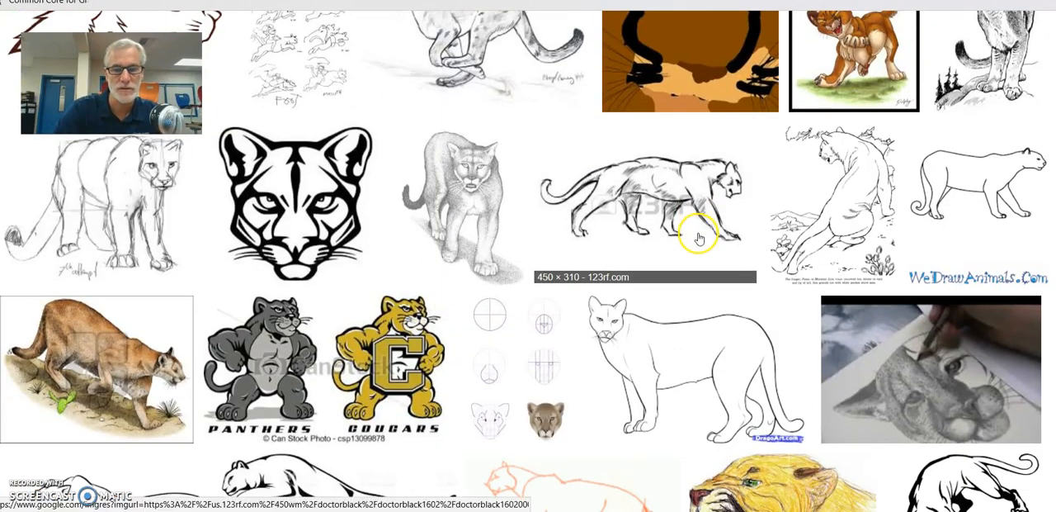
scroll(down, 3)
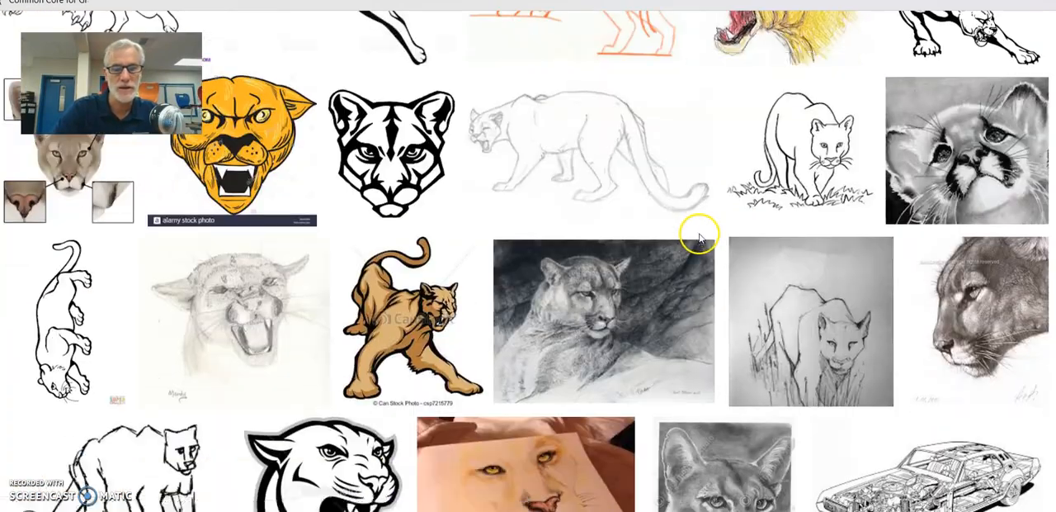
scroll(down, 3)
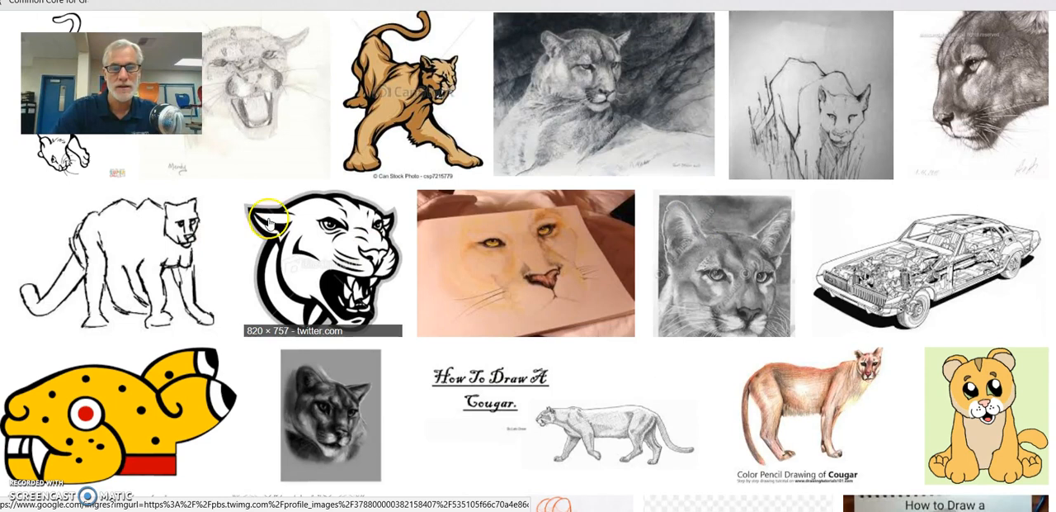
mouse_move(325, 249)
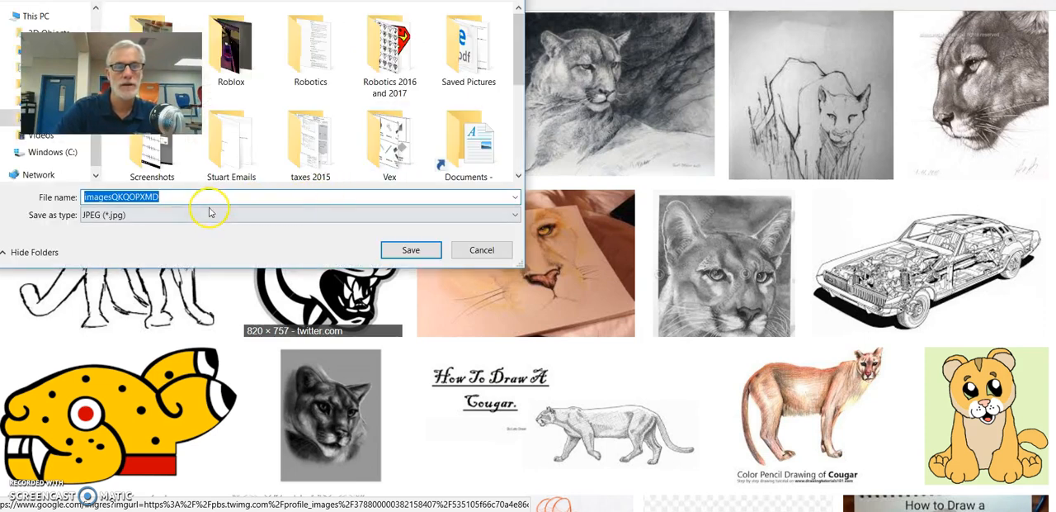
mouse_move(288, 225)
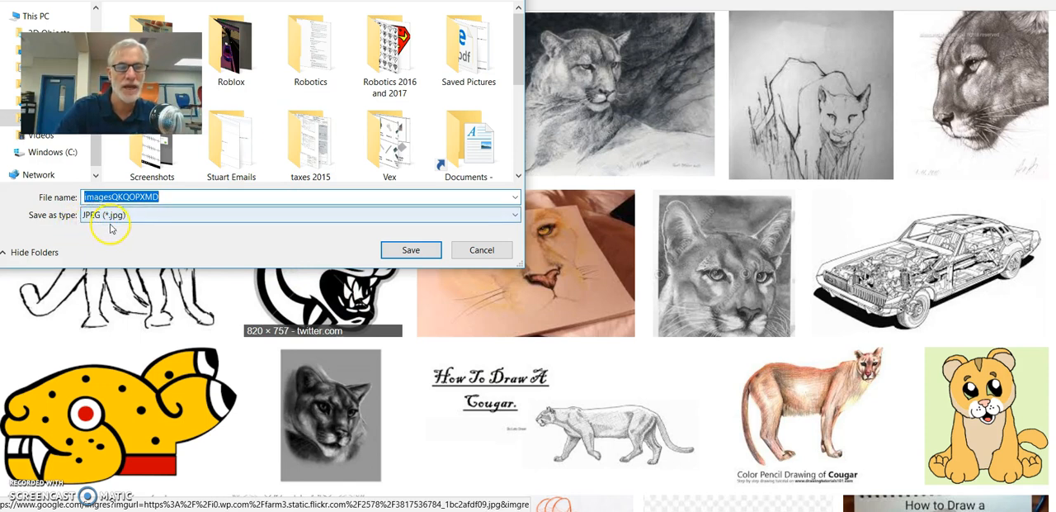
mouse_move(353, 266)
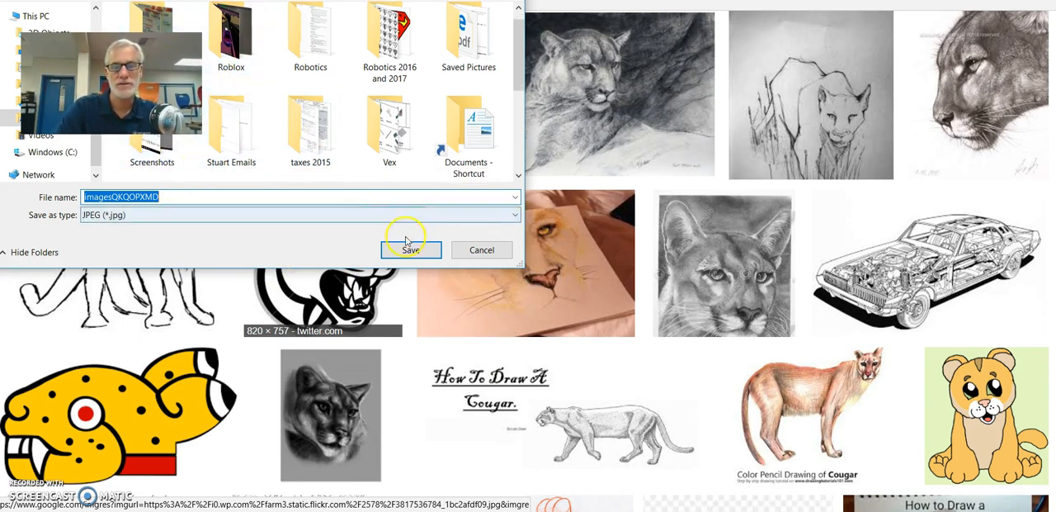
Step: Save the chosen cougar mascot image to the computer as a JPEG
click(411, 249)
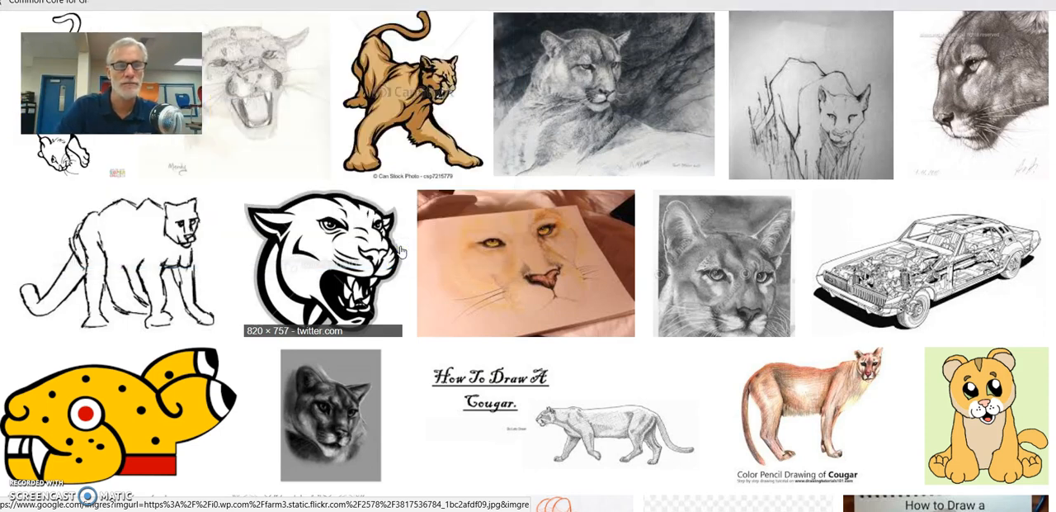
mouse_move(781, 226)
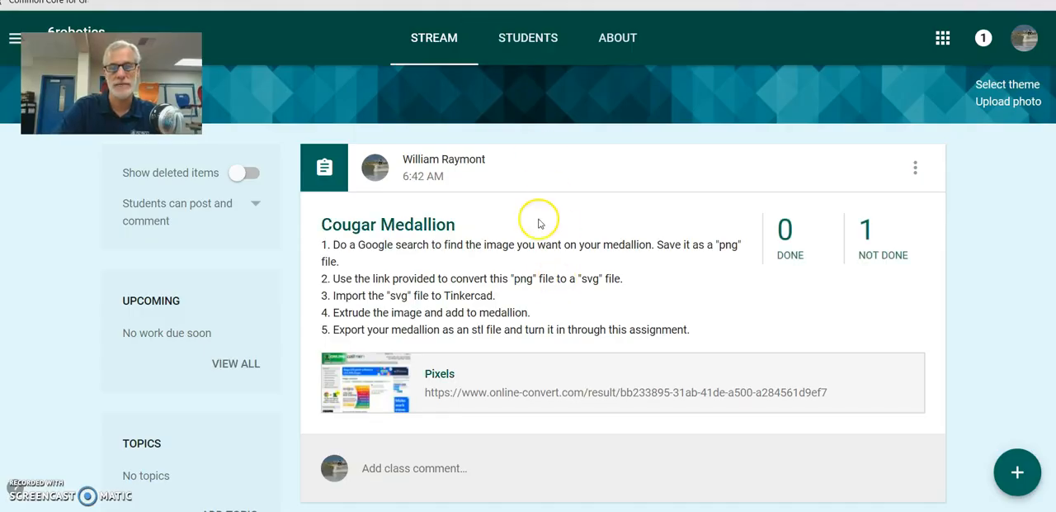
Step: Open the Pixels online-convert link from the Cougar Medallion assignment
scroll(down, 3)
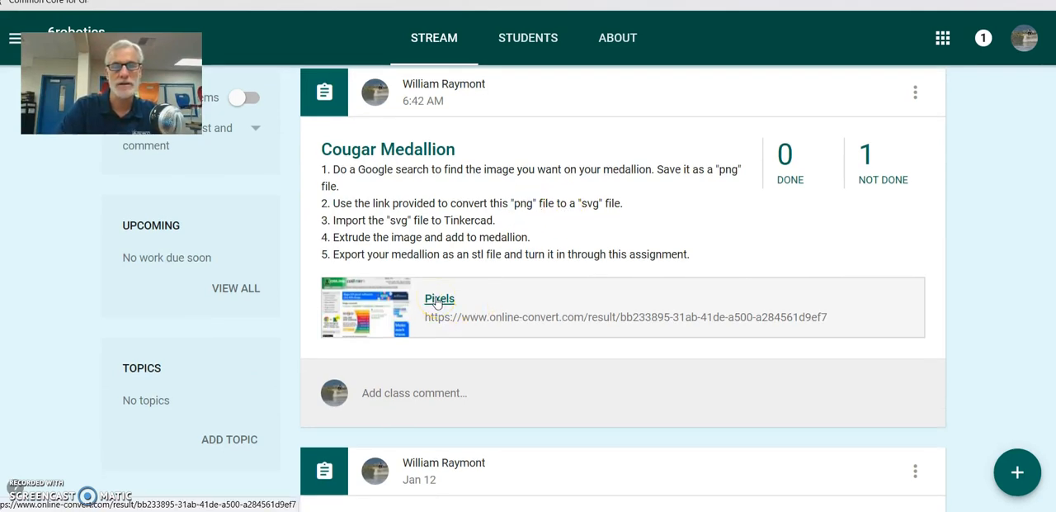
click(439, 299)
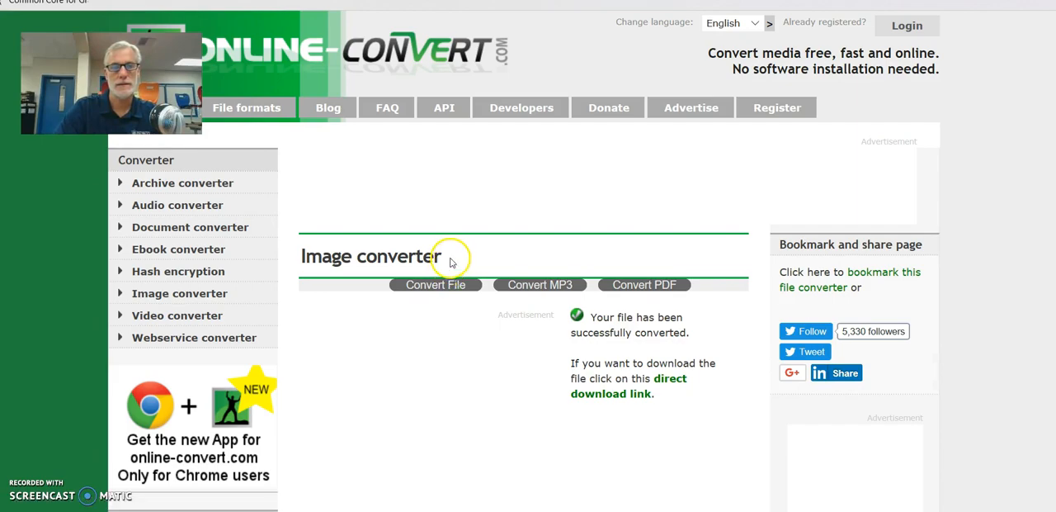
scroll(down, 3)
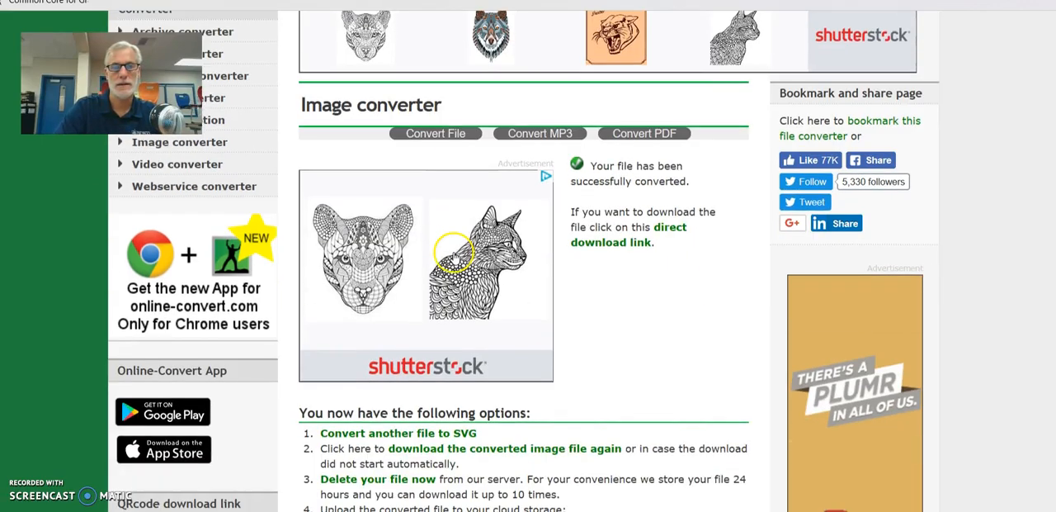
scroll(down, 3)
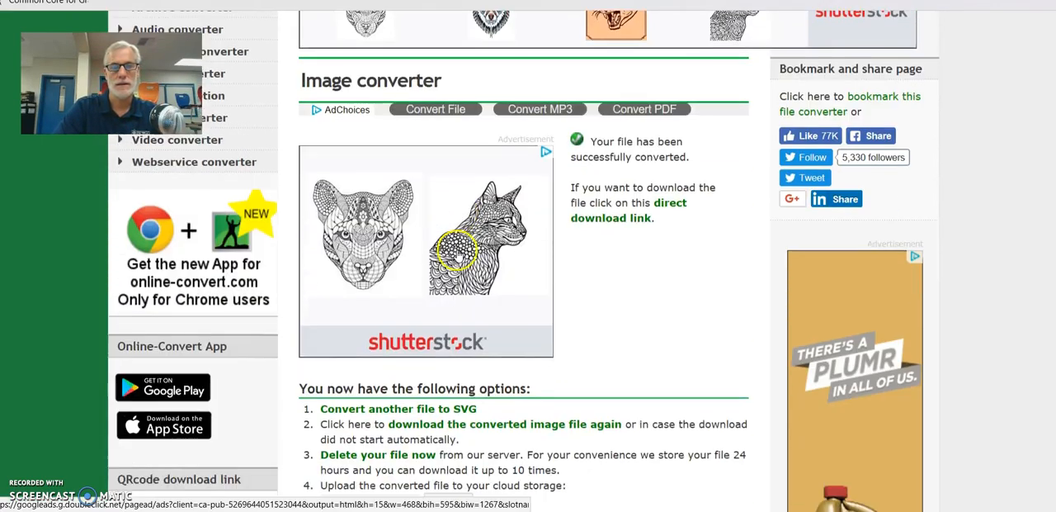
scroll(down, 3)
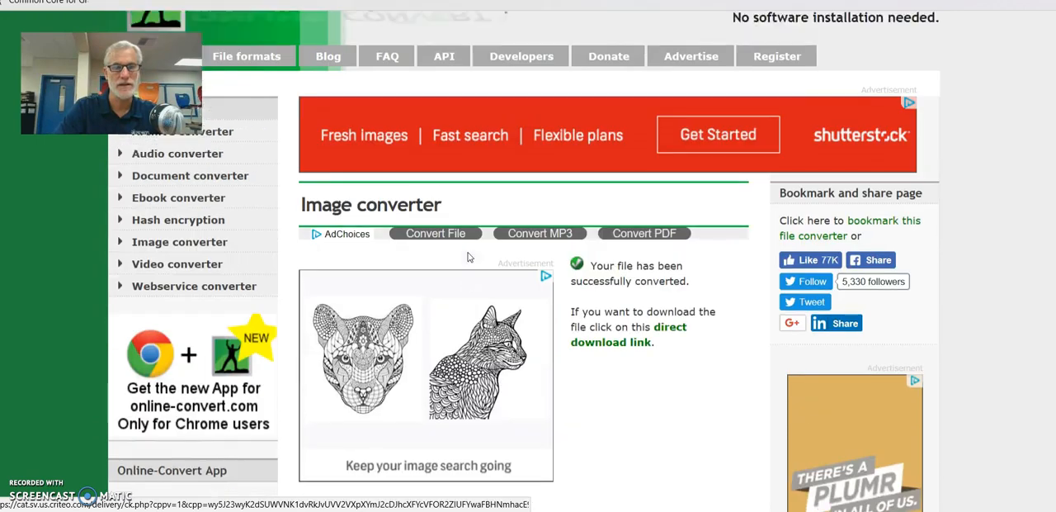
scroll(down, 3)
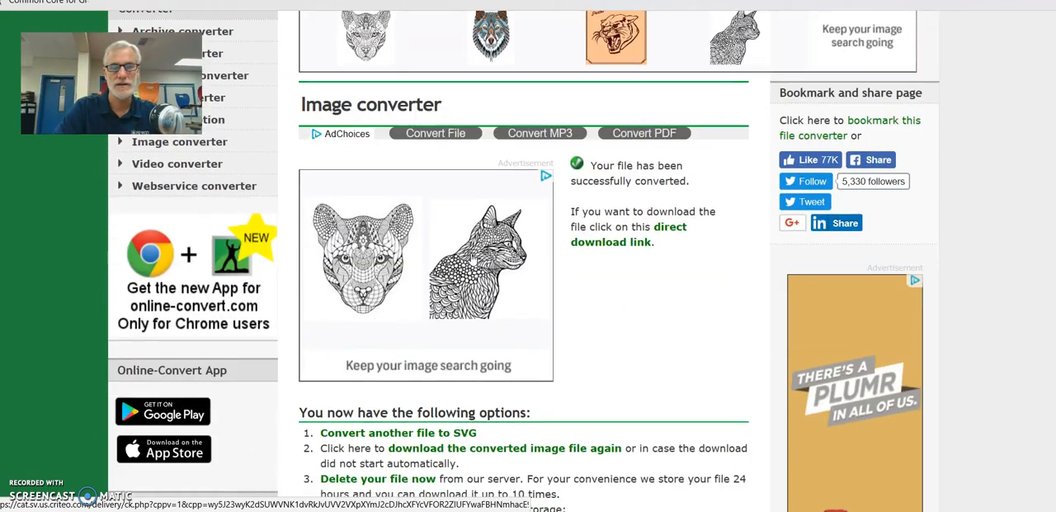
scroll(down, 3)
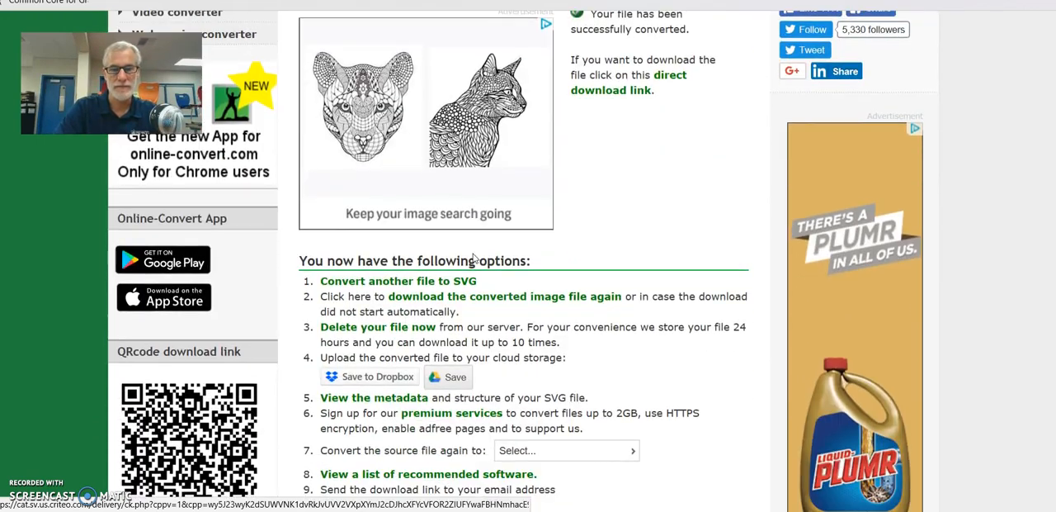
scroll(down, 3)
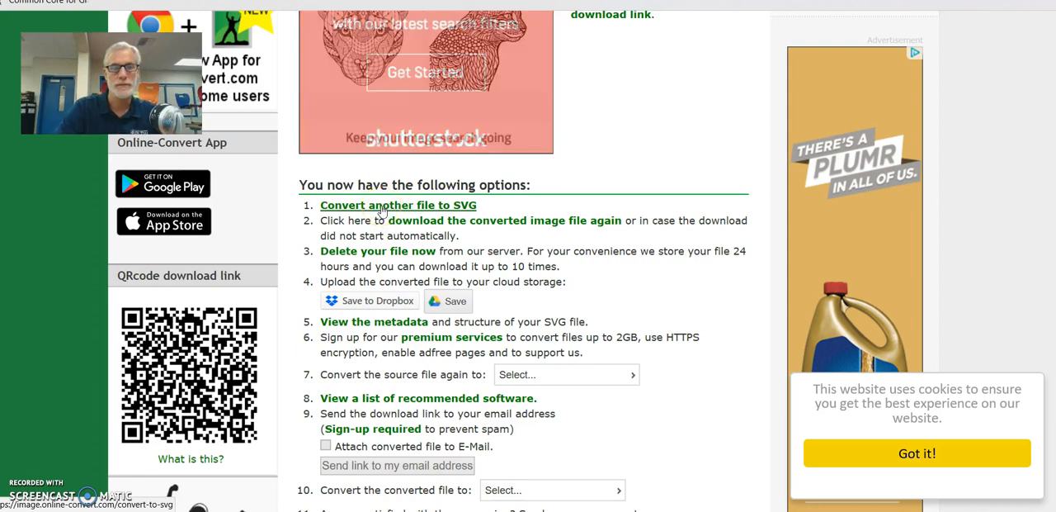
Step: Start a fresh image-to-SVG conversion and browse the computer for a file
click(398, 205)
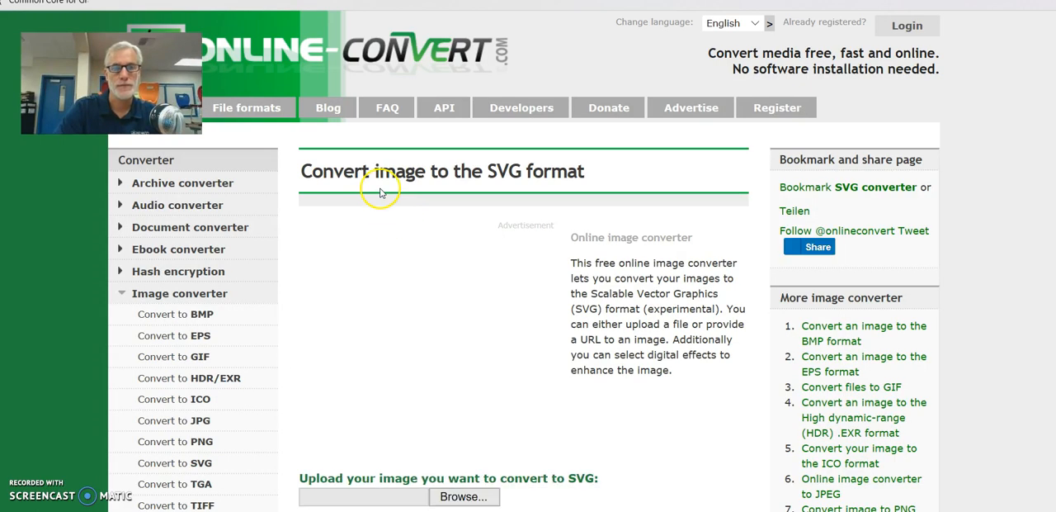
scroll(down, 3)
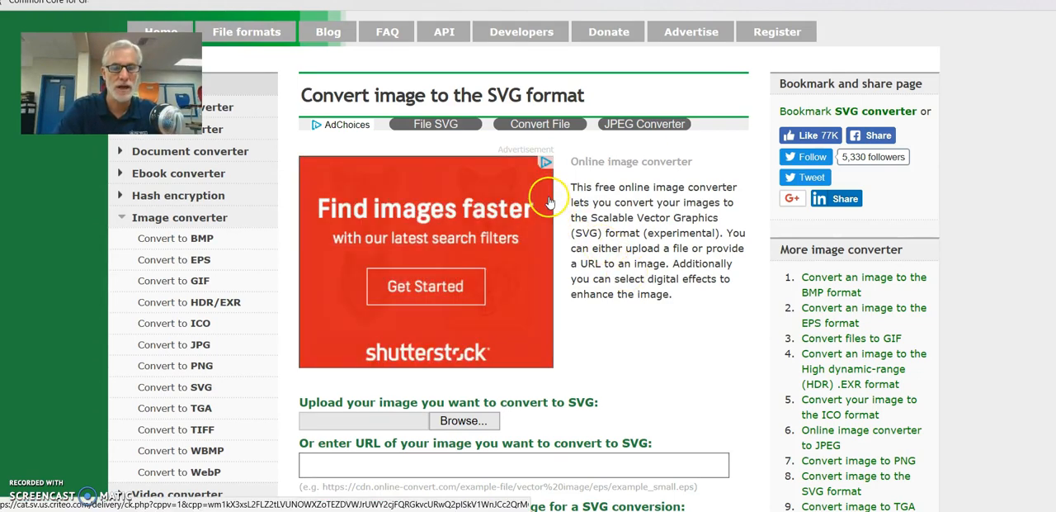
scroll(down, 3)
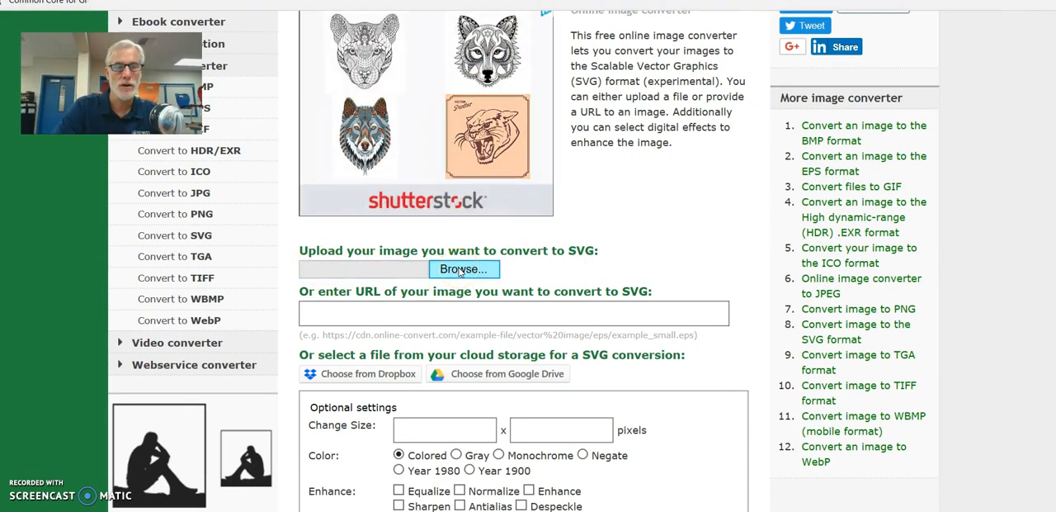
click(463, 269)
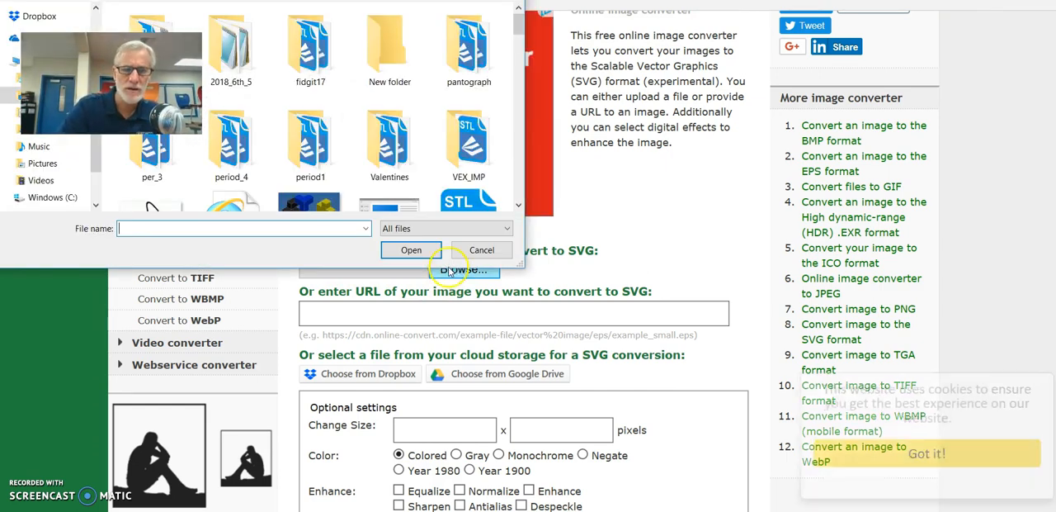
Step: Locate the cougarV image in the file browser and choose it for upload
scroll(down, 3)
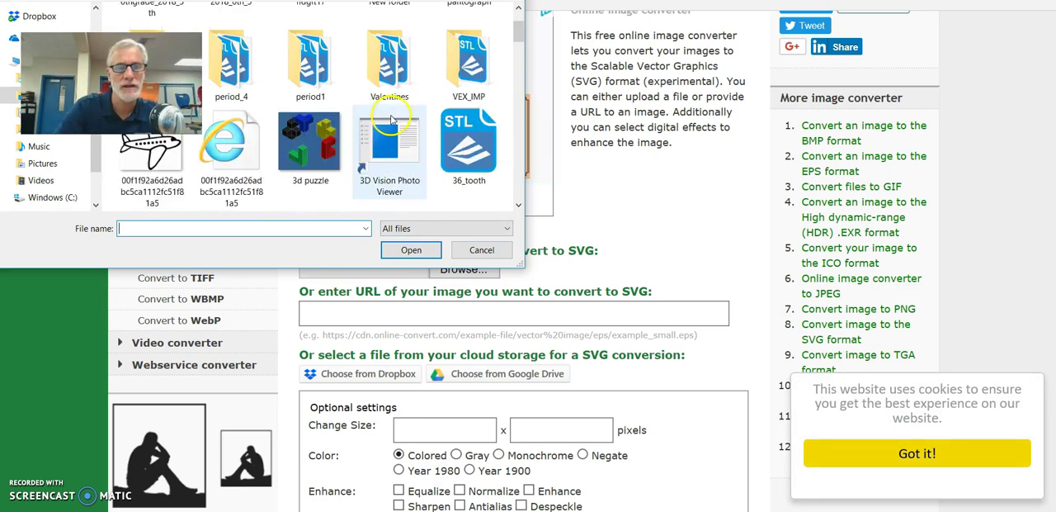
scroll(down, 3)
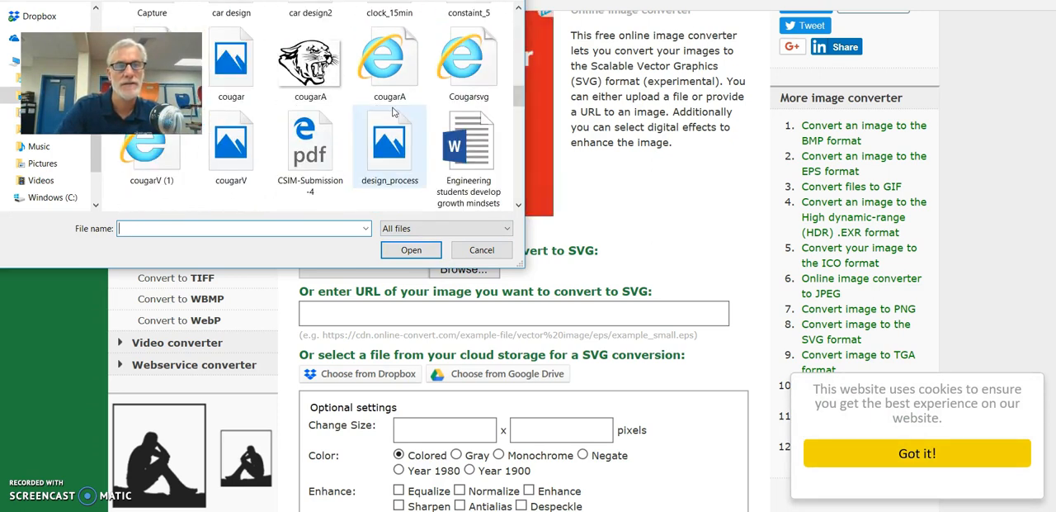
scroll(down, 3)
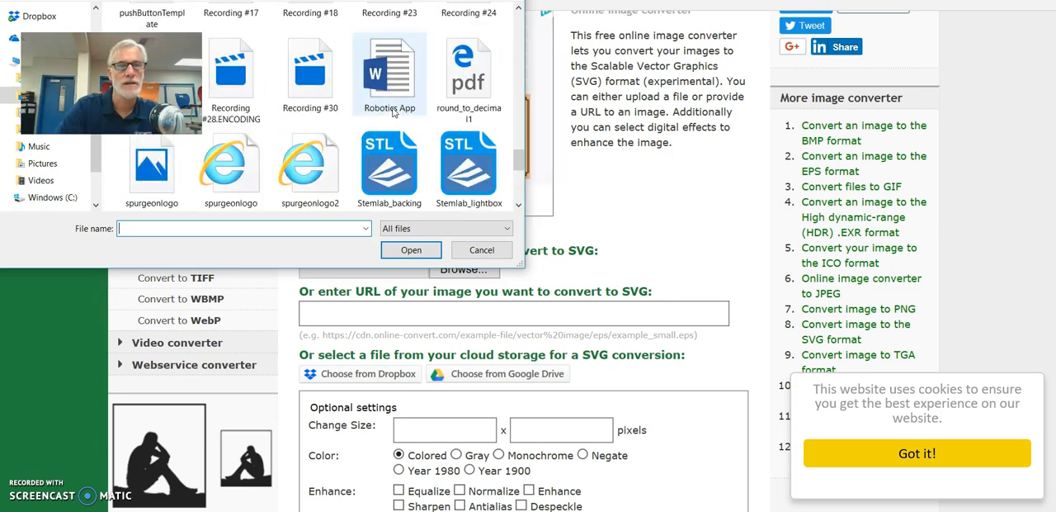
scroll(down, 3)
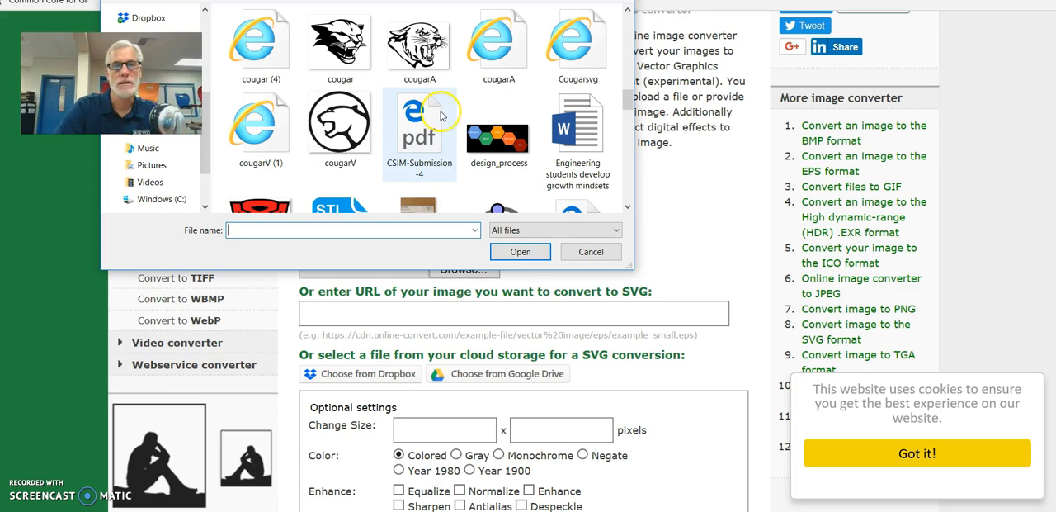
mouse_move(340, 124)
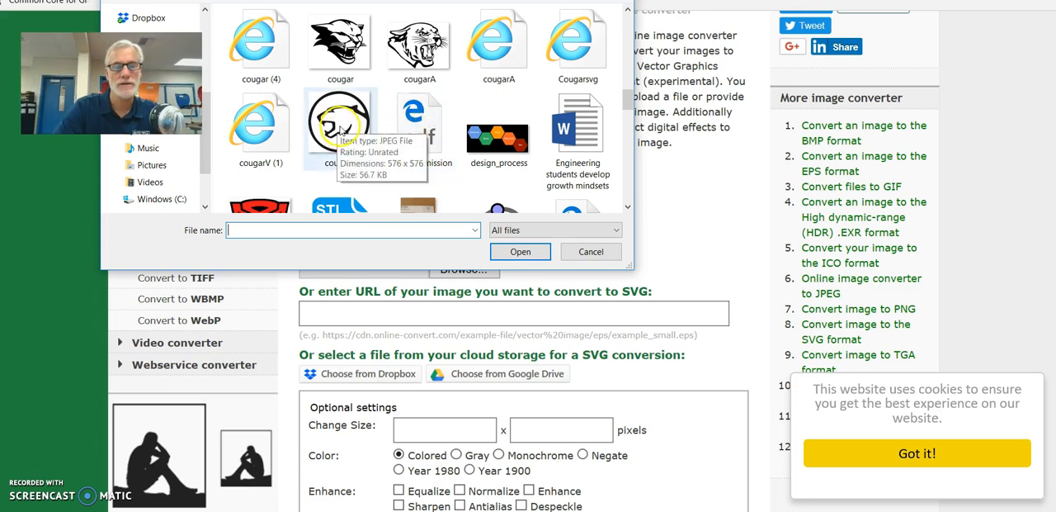
right_click(342, 124)
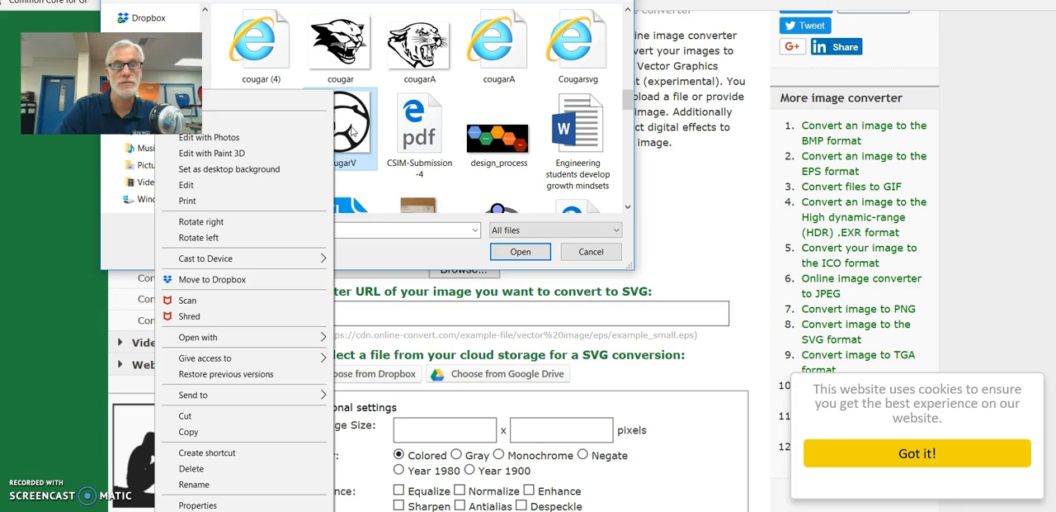
click(340, 124)
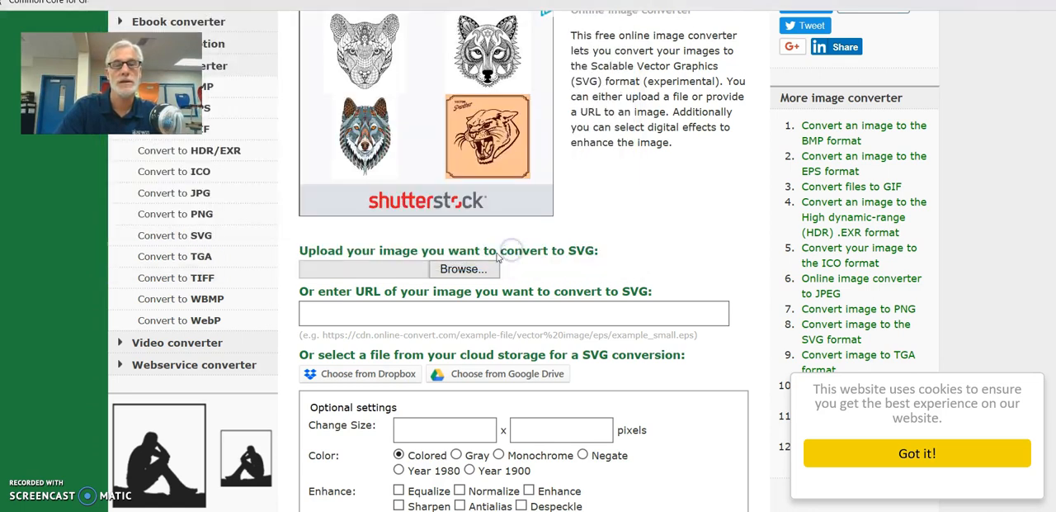
Step: Convert the uploaded cougar image to SVG with default settings
click(463, 268)
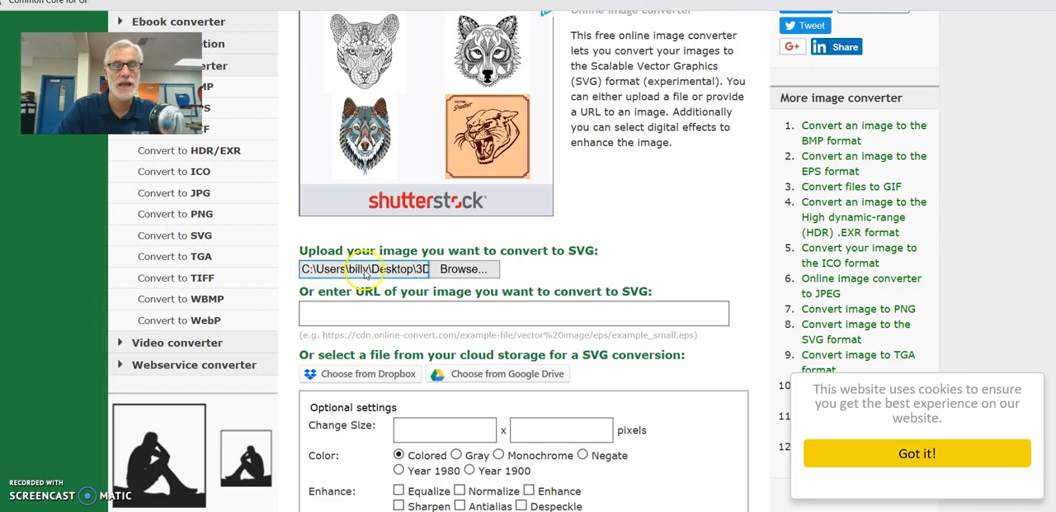
mouse_move(581, 243)
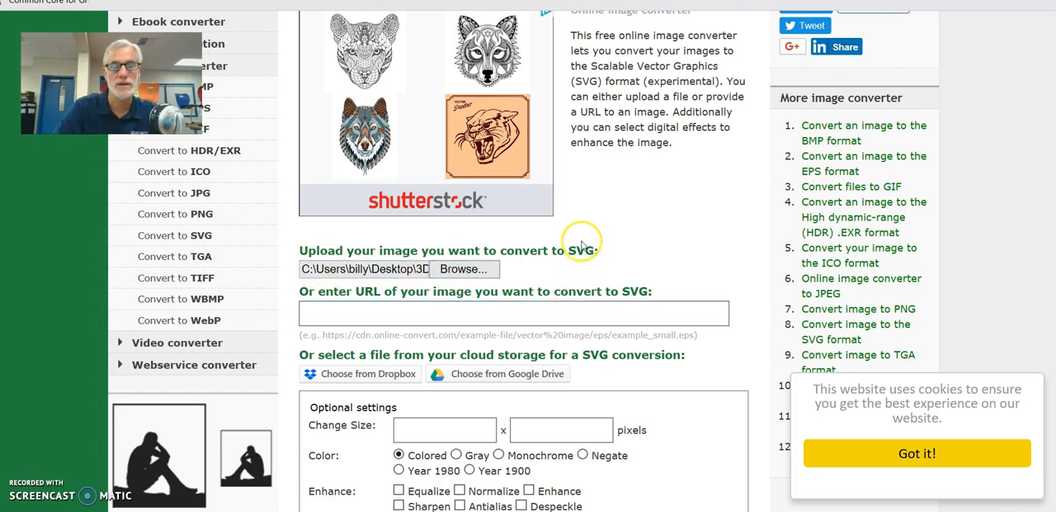
scroll(down, 3)
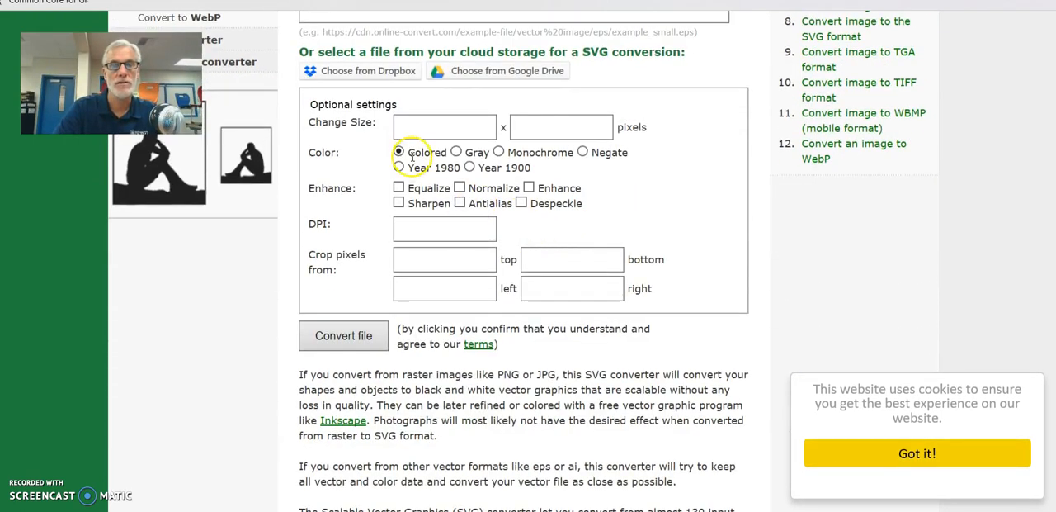
scroll(down, 3)
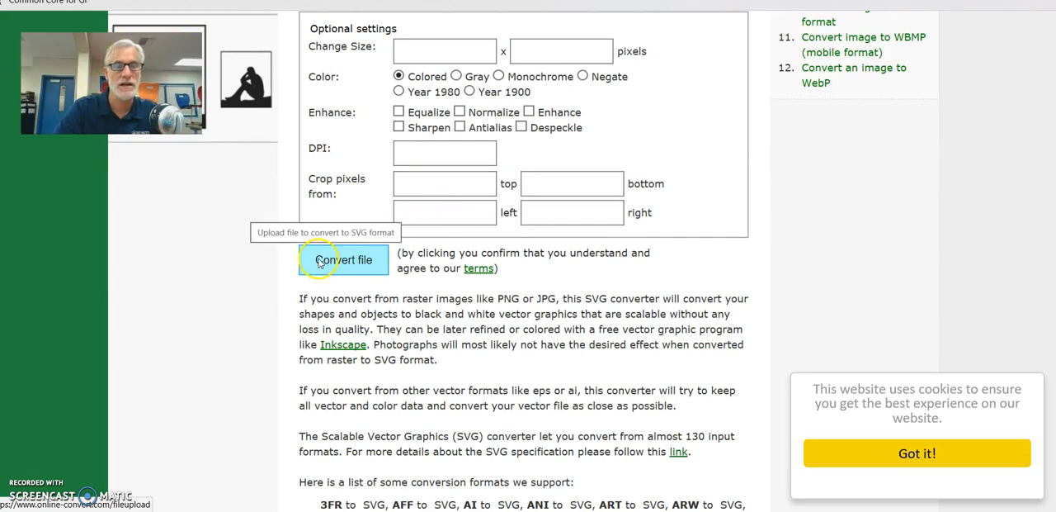
click(342, 259)
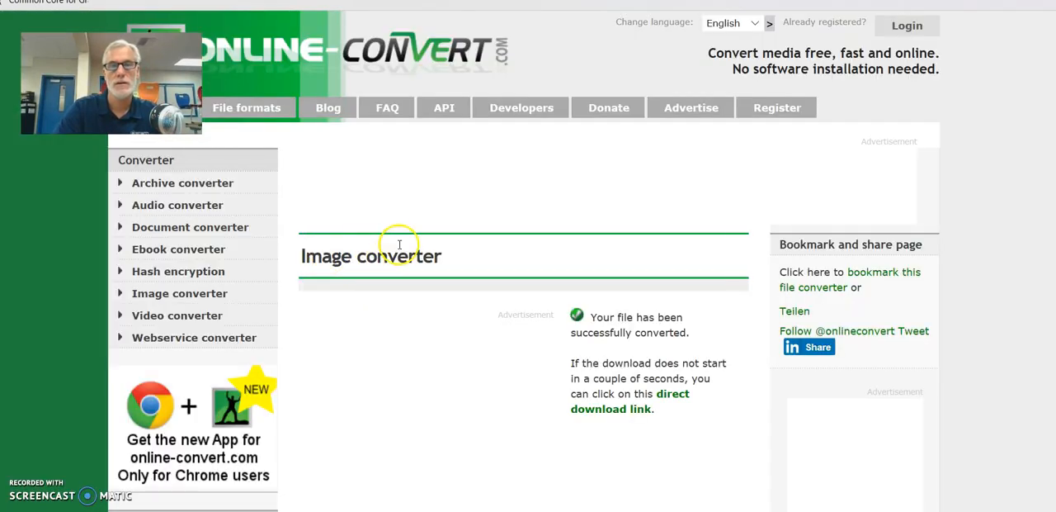
Step: Save the downloaded cougarV.svg from the browser's download bar
scroll(down, 3)
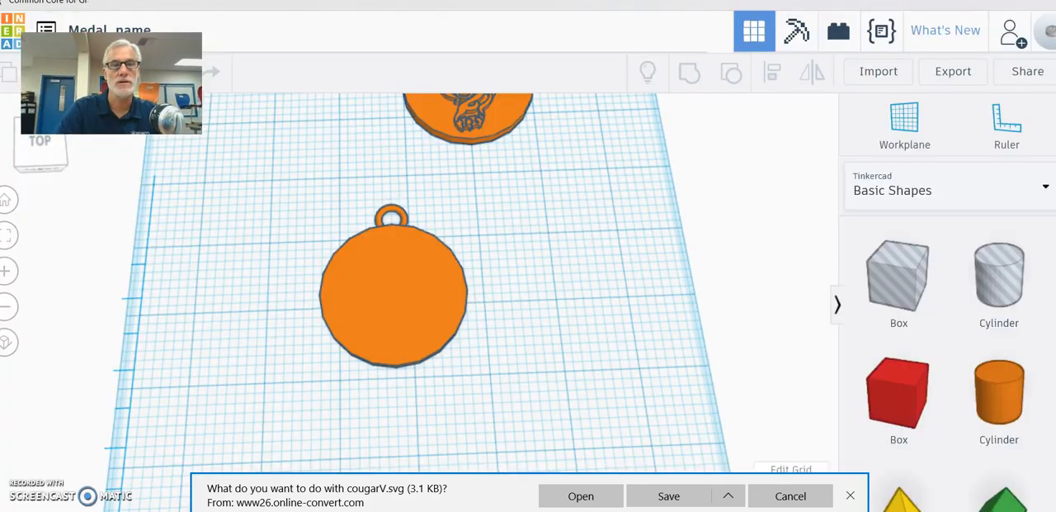
click(792, 495)
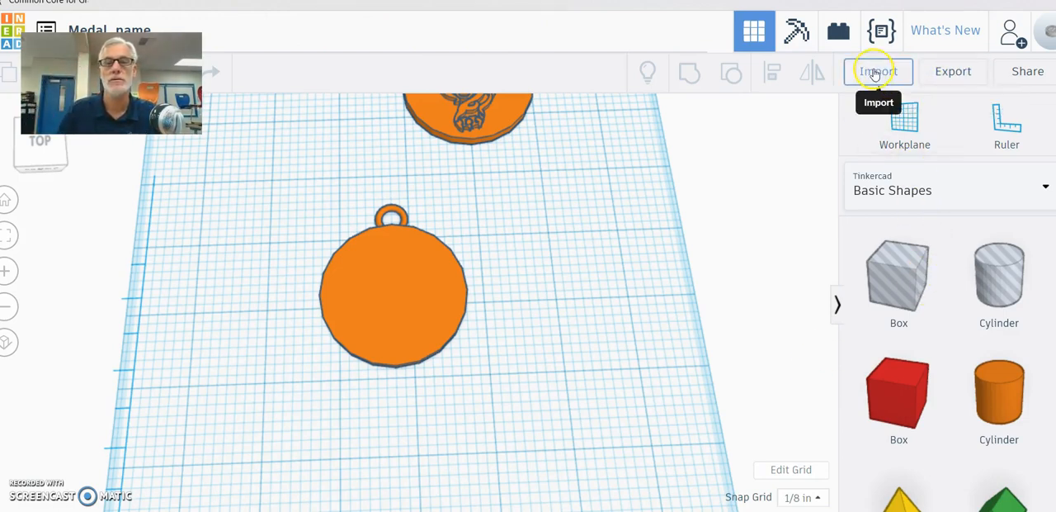
Step: Start an import in Tinkercad and browse the computer for the SVG file
click(875, 70)
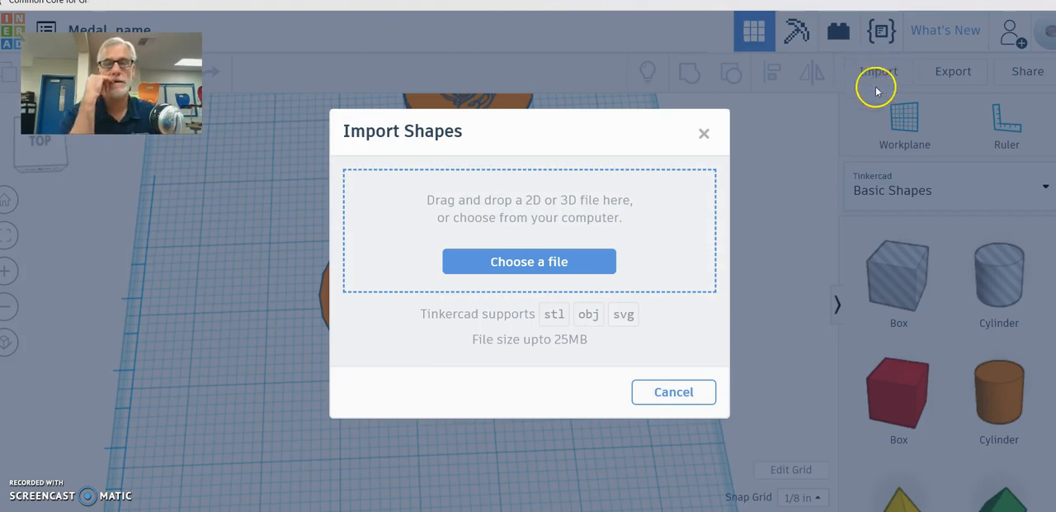
mouse_move(624, 349)
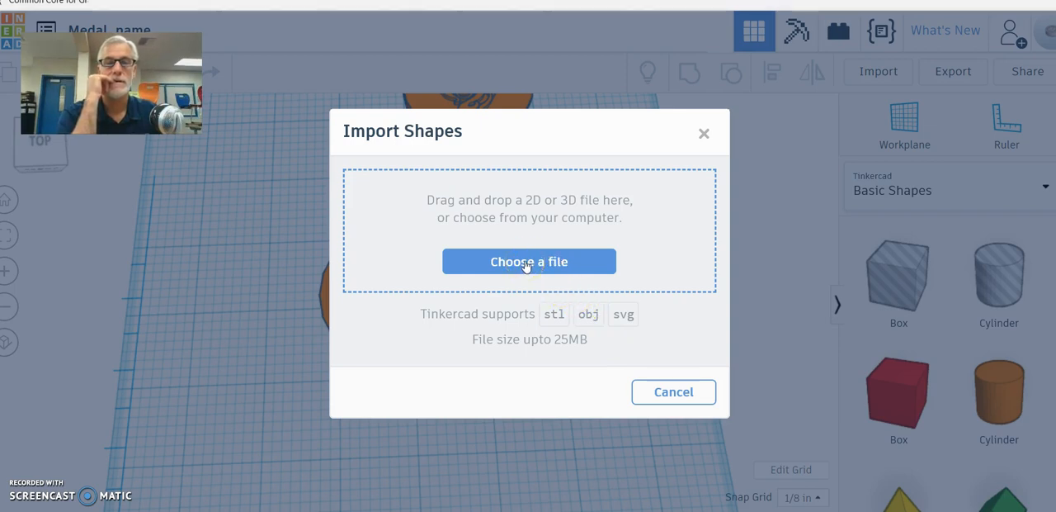
click(528, 261)
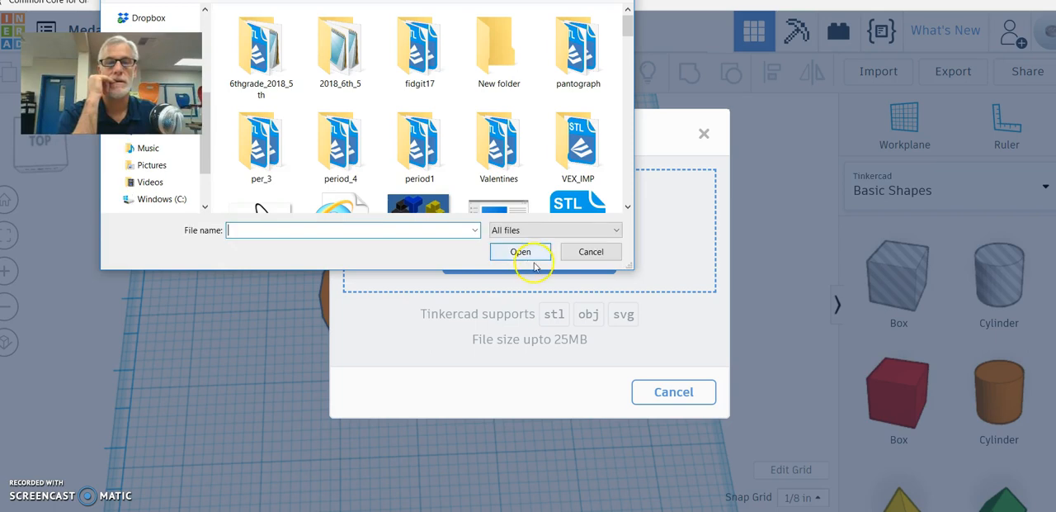
scroll(down, 3)
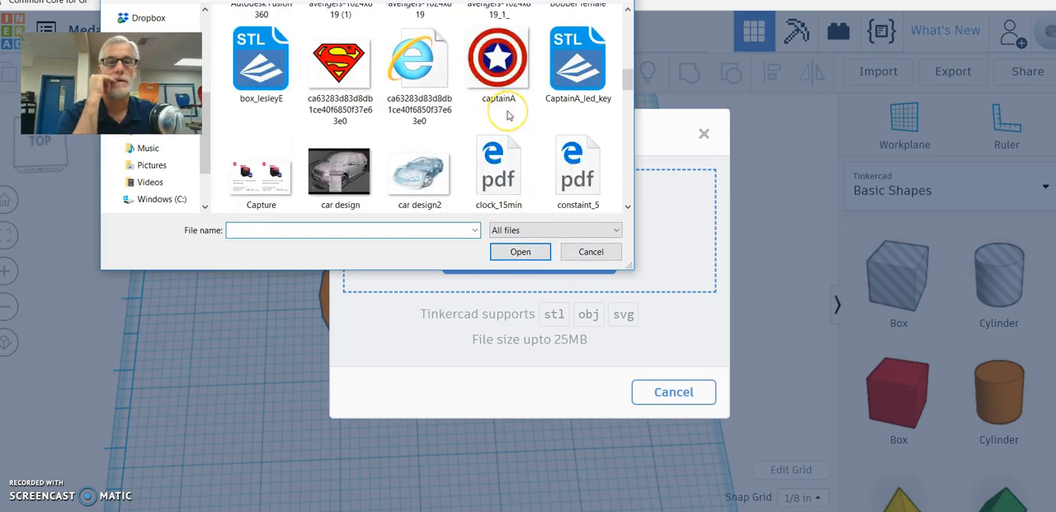
scroll(down, 3)
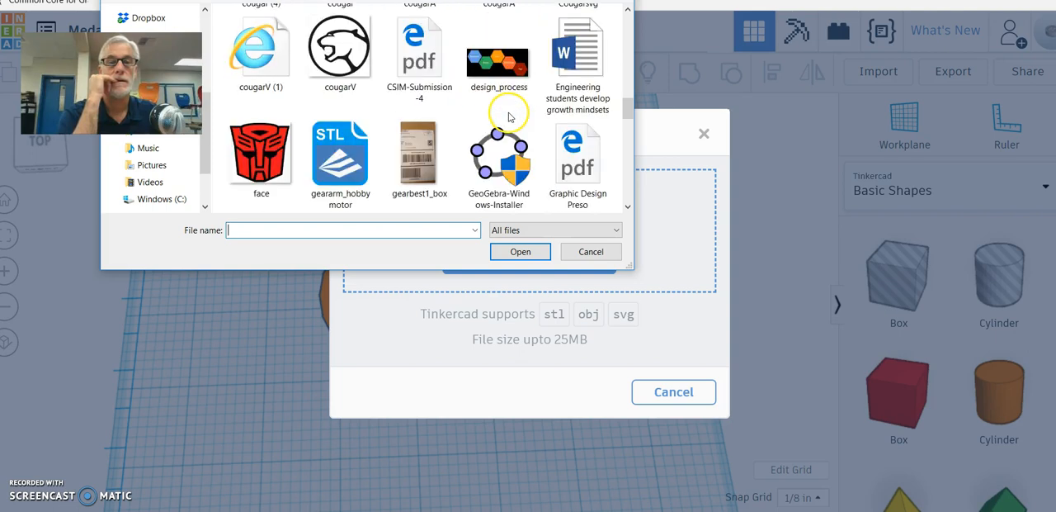
mouse_move(501, 104)
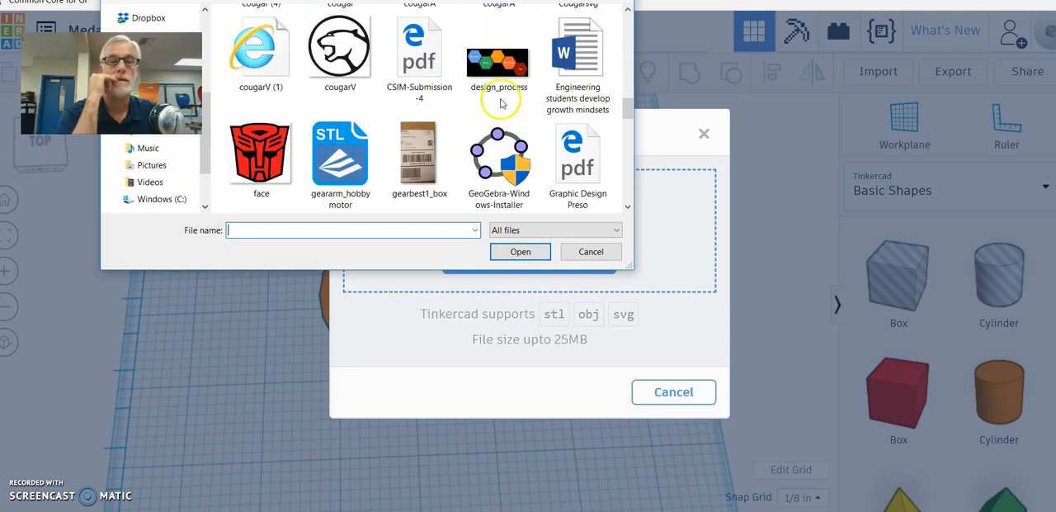
mouse_move(499, 108)
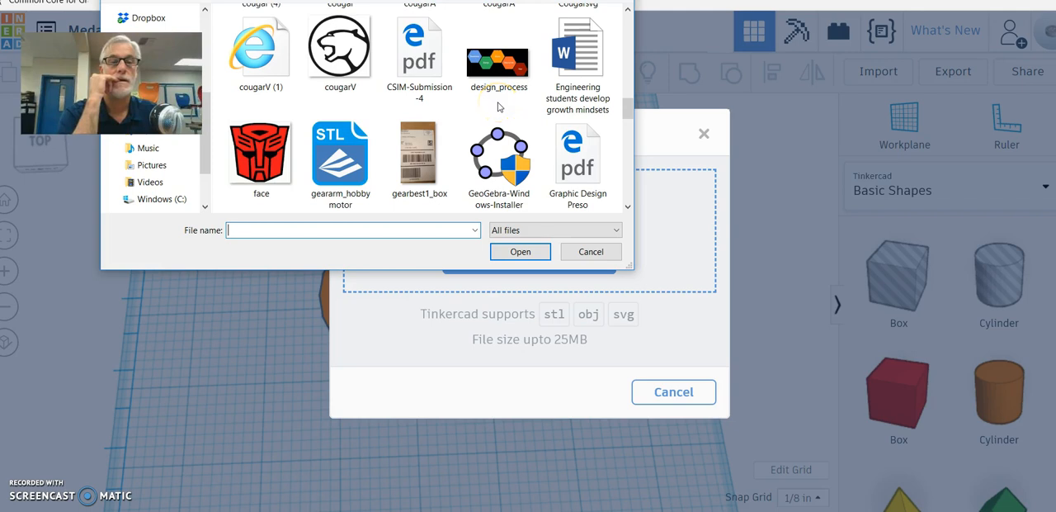
scroll(down, 3)
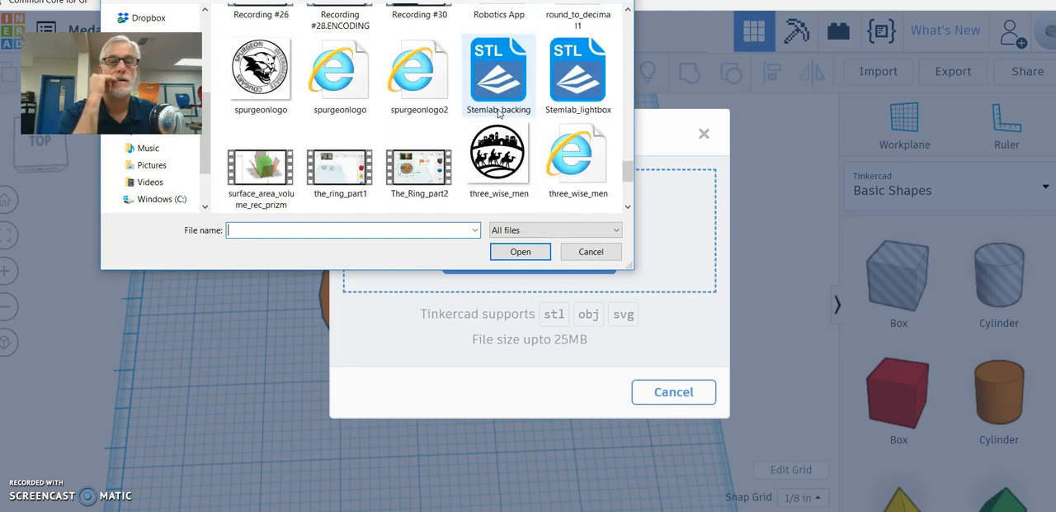
scroll(down, 3)
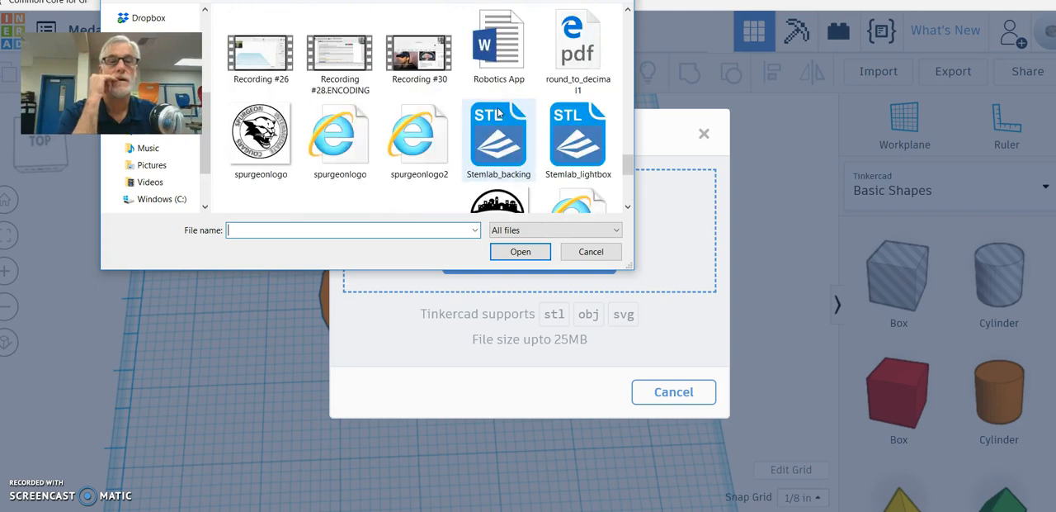
scroll(down, 3)
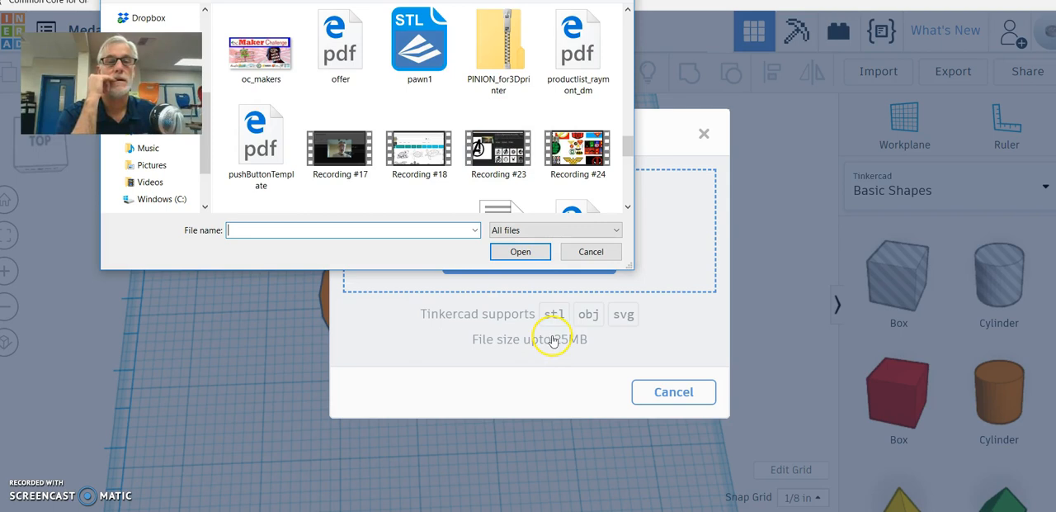
mouse_move(452, 297)
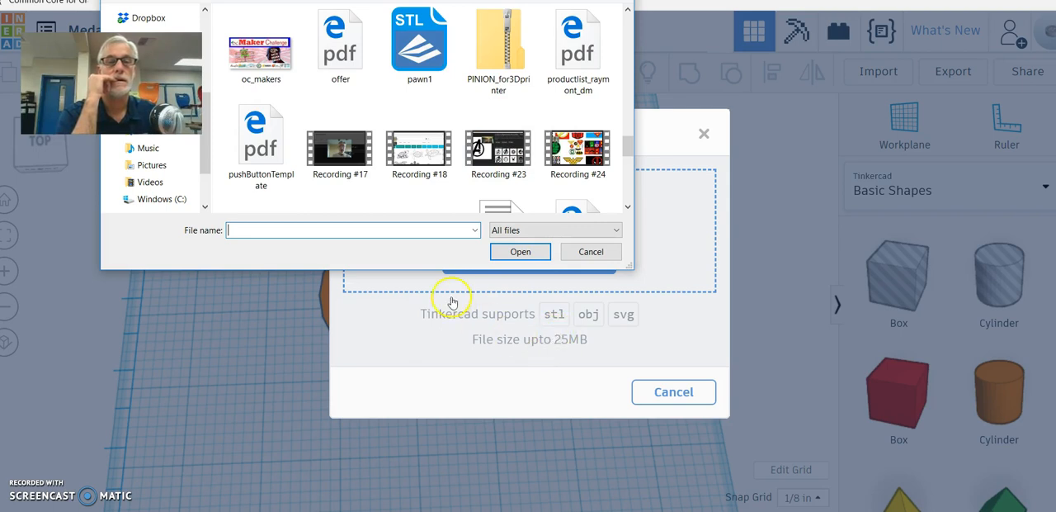
scroll(down, 3)
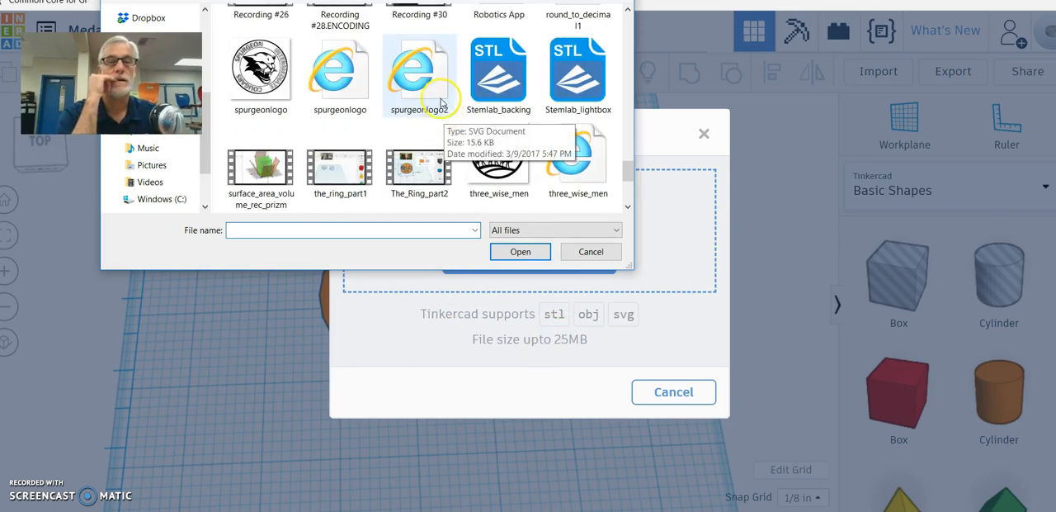
scroll(down, 3)
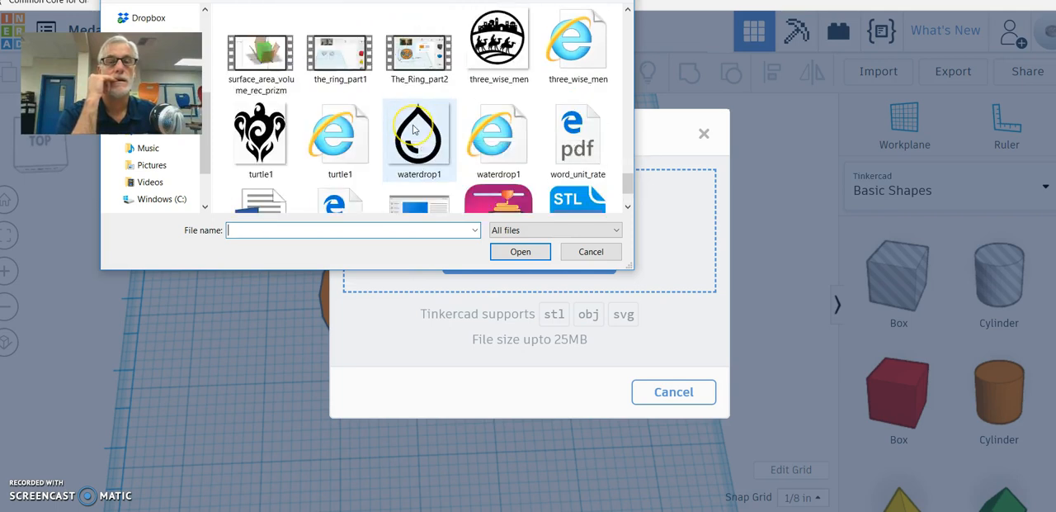
scroll(down, 3)
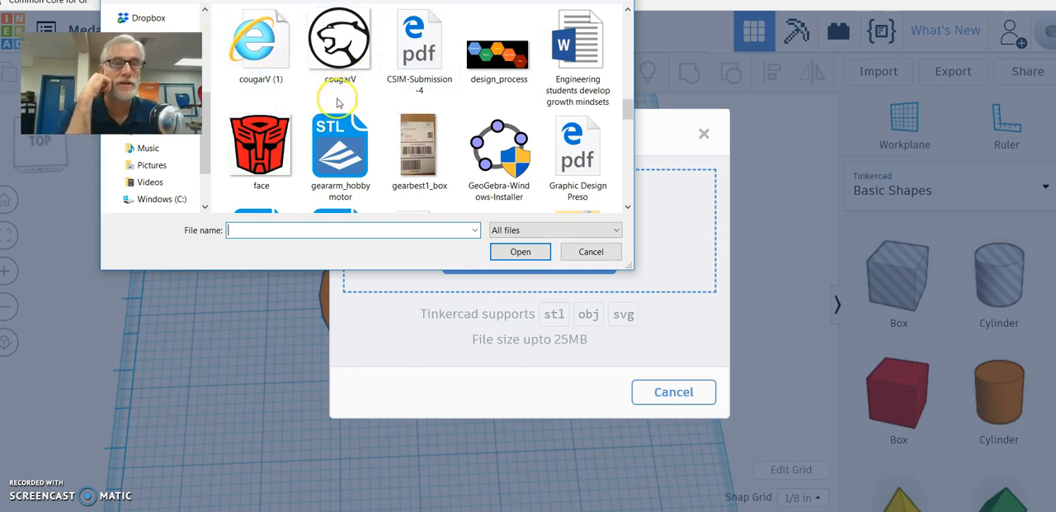
mouse_move(340, 45)
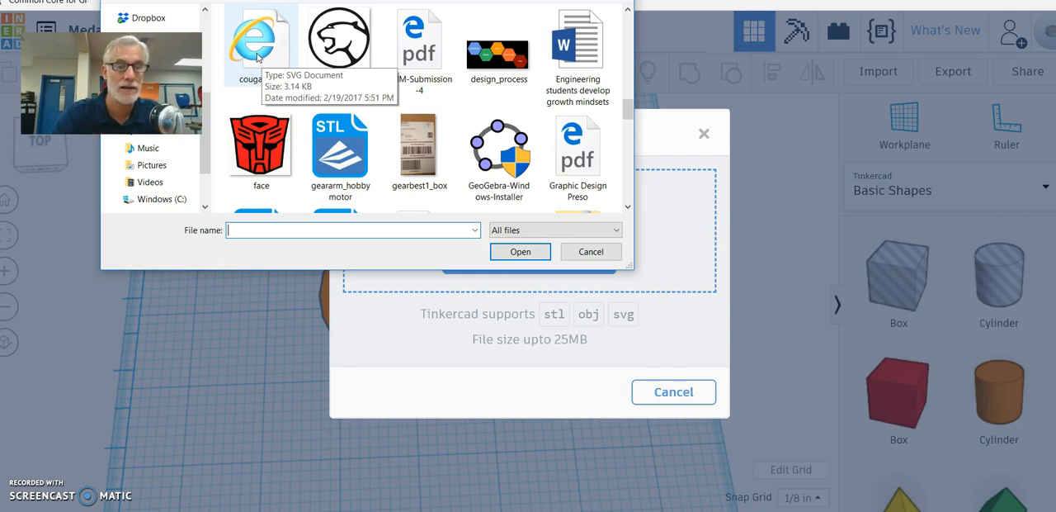
mouse_move(338, 37)
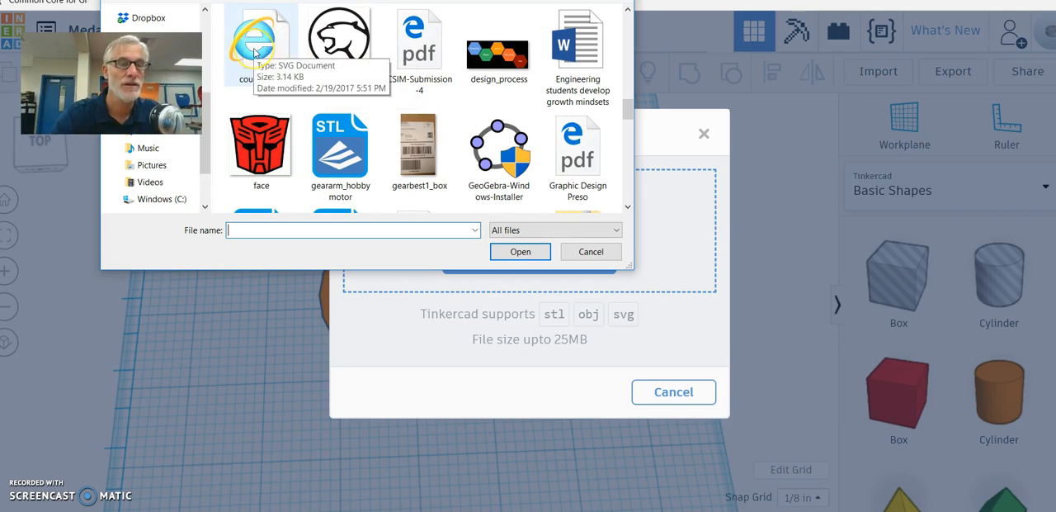
mouse_move(315, 102)
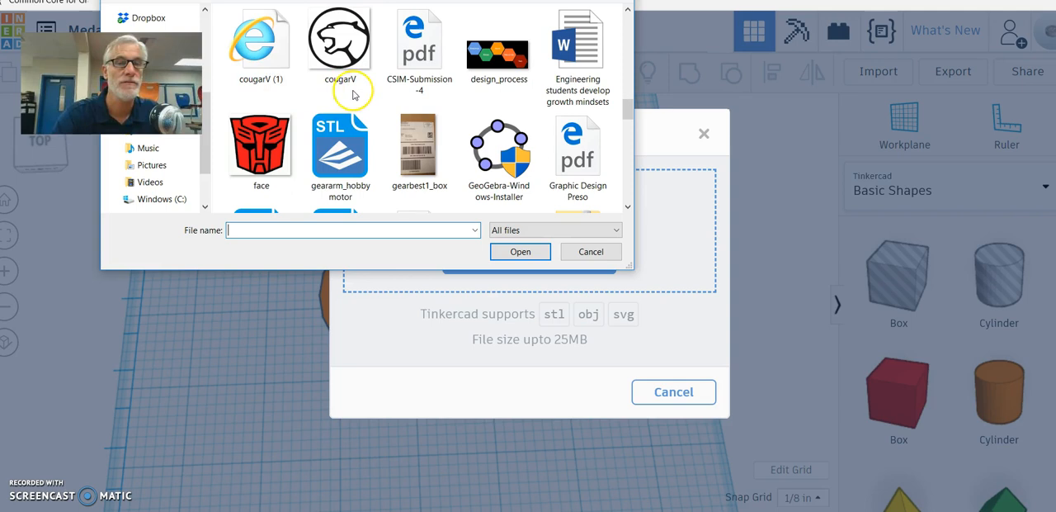
Step: Choose the cougarV (1) SVG file as the shape to import
click(262, 41)
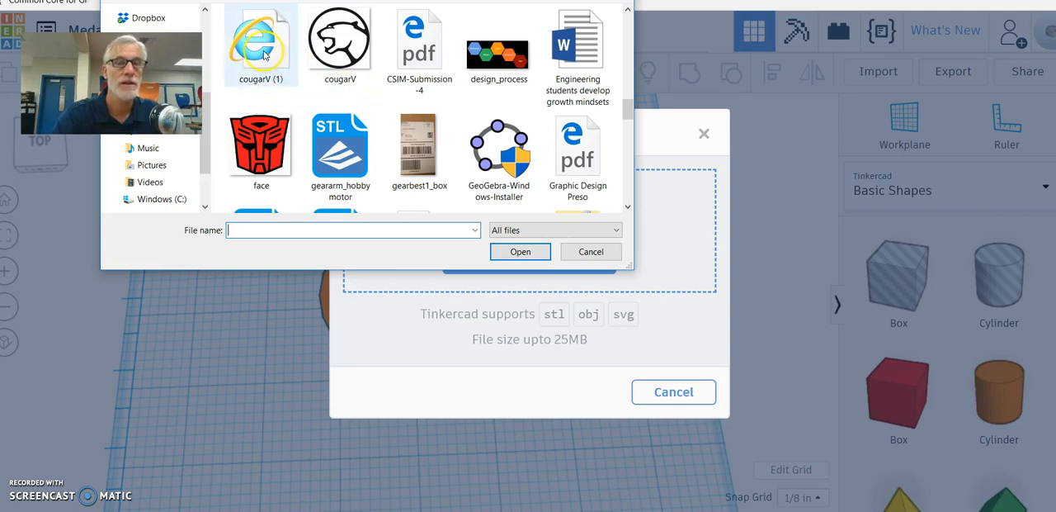
mouse_move(264, 46)
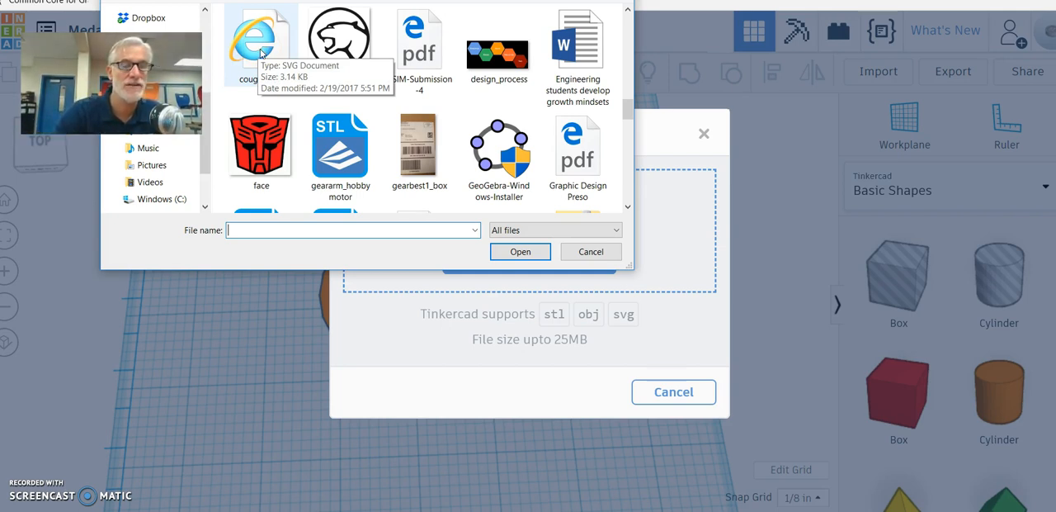
click(260, 45)
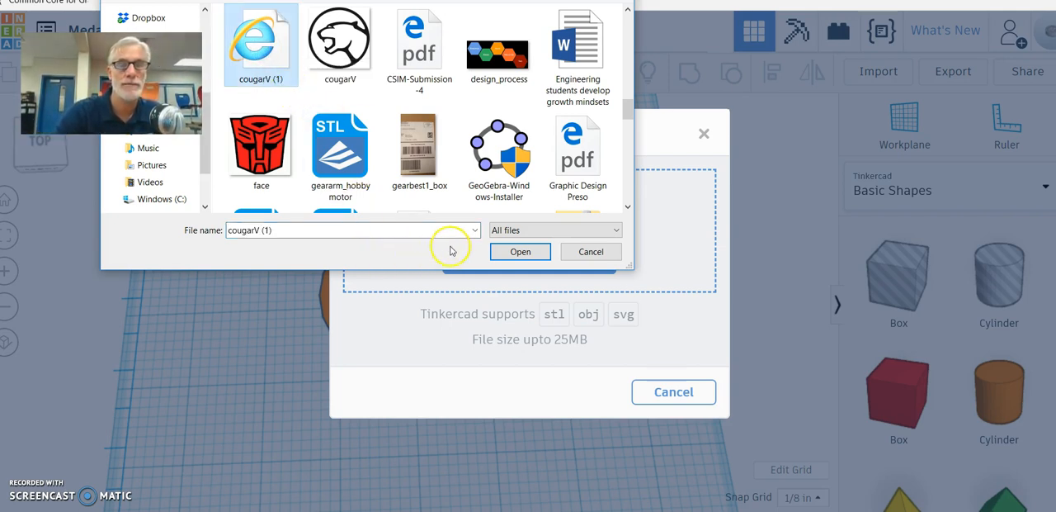
click(590, 251)
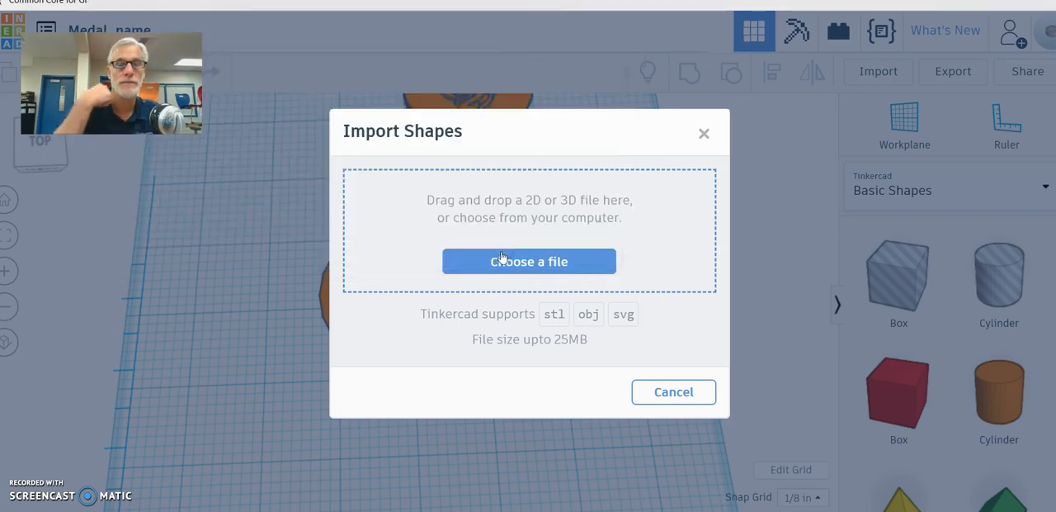
Step: Import cougarV (1).svg onto the workplane at scale 20
click(529, 261)
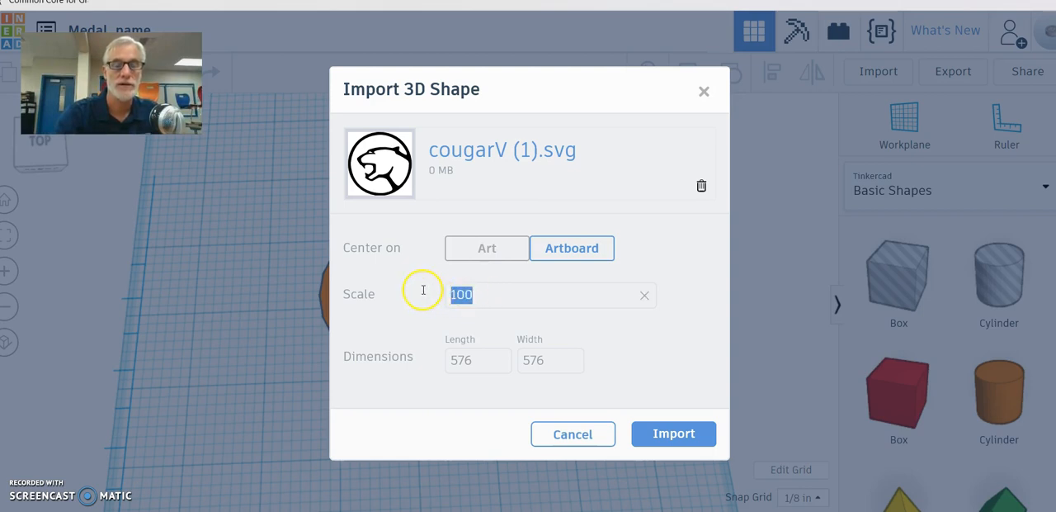
mouse_move(416, 293)
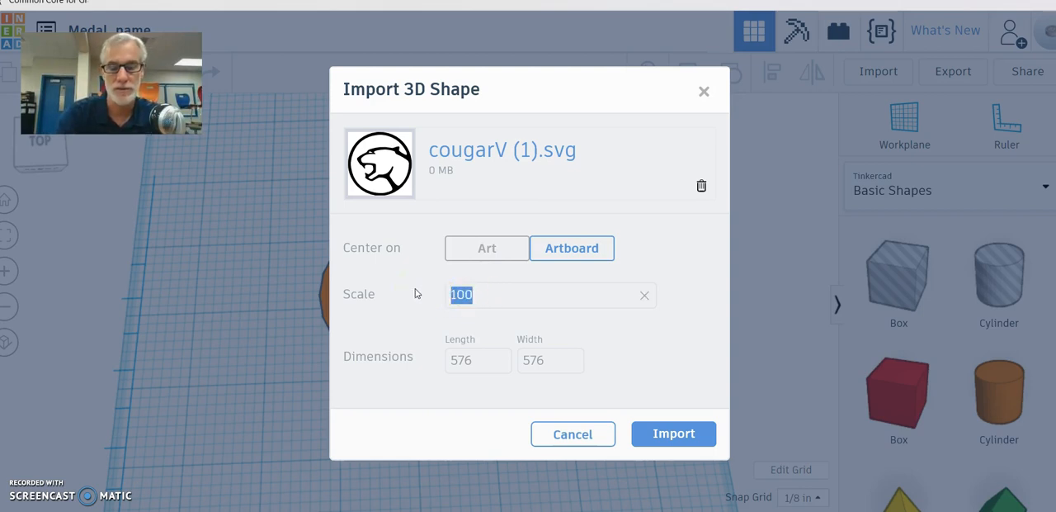
text(20)
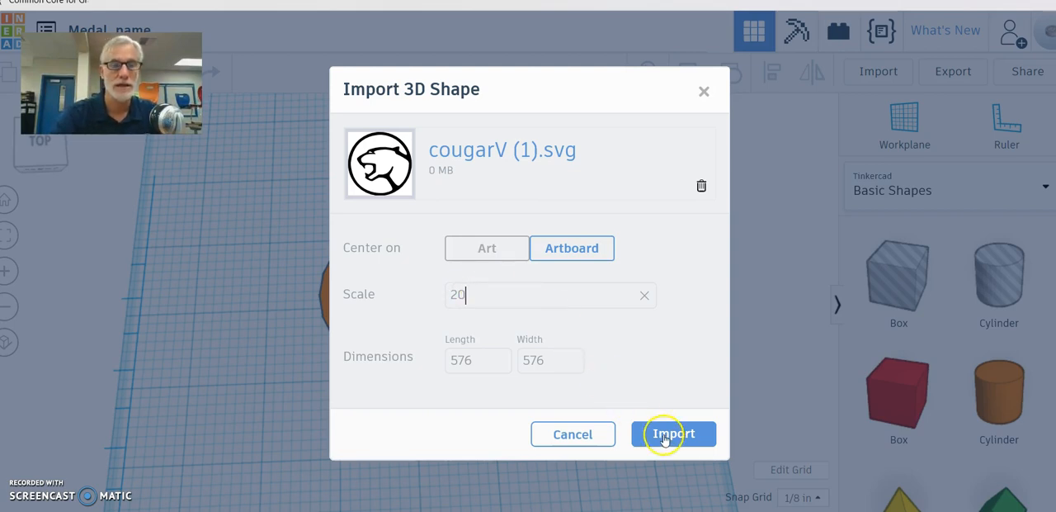
click(674, 433)
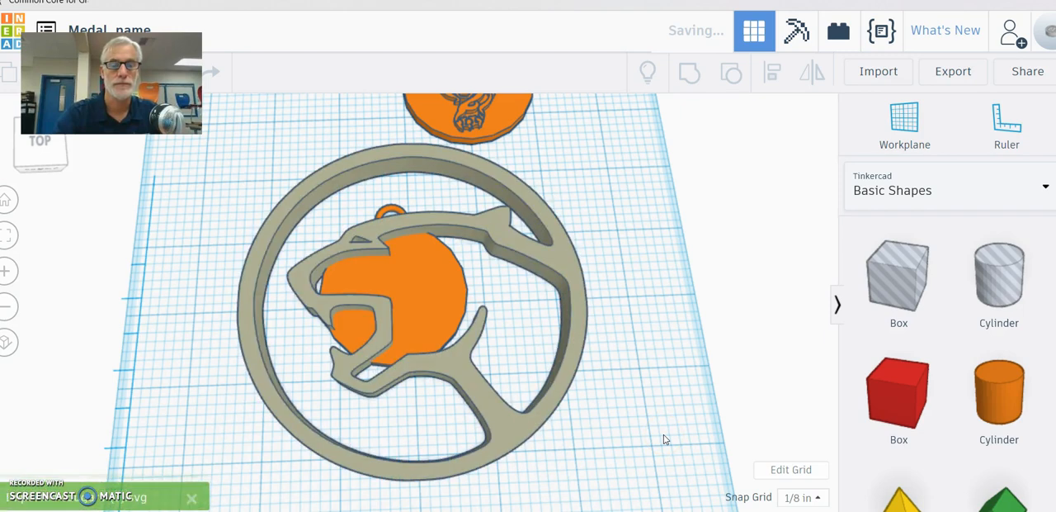
mouse_move(513, 320)
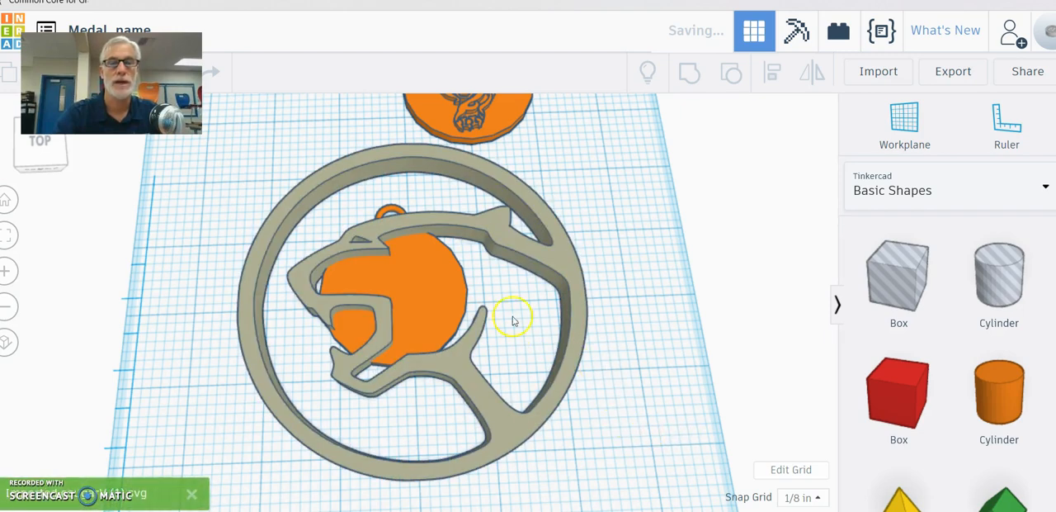
mouse_move(459, 185)
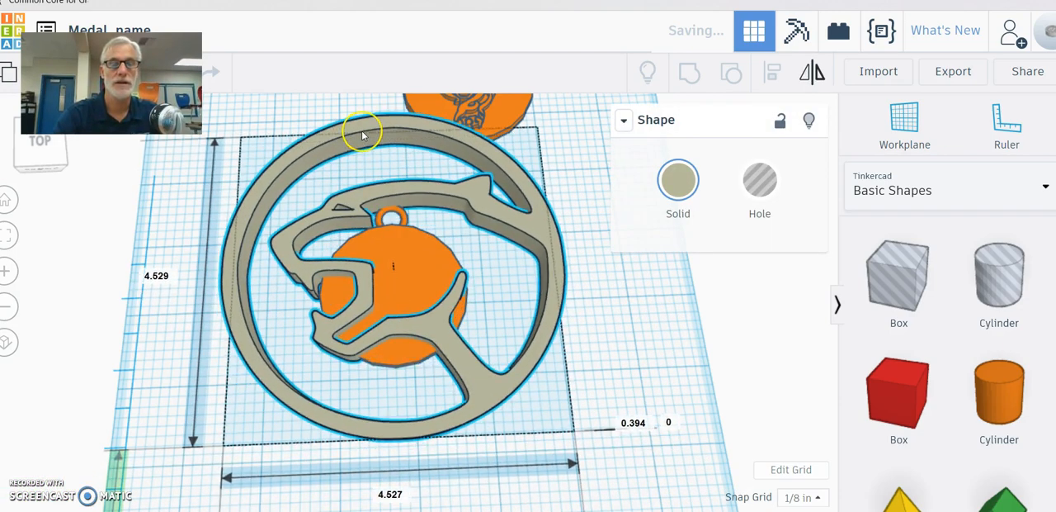
mouse_move(428, 147)
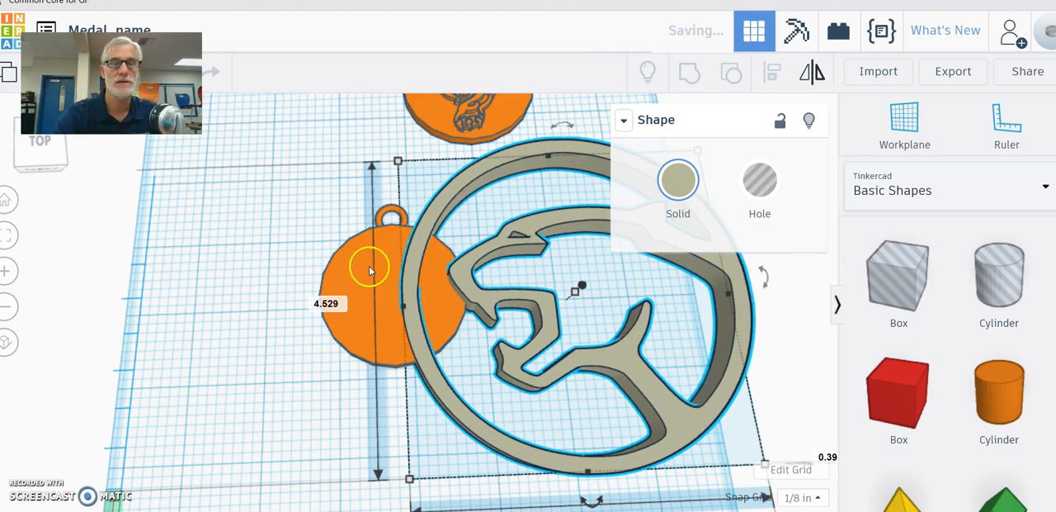
mouse_move(406, 268)
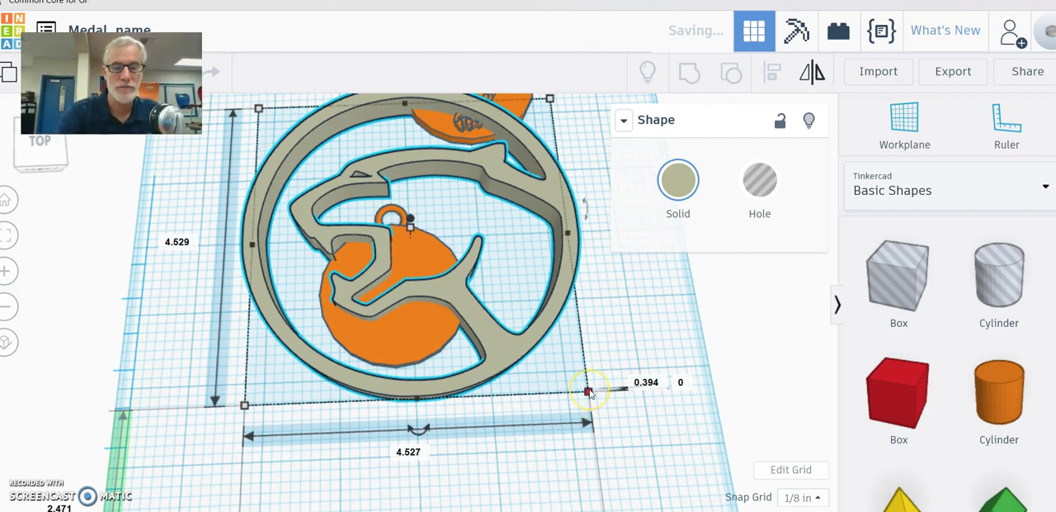
Step: Scale the imported cougar outline down toward medal size beside the orange medal
drag(588, 389, 576, 380)
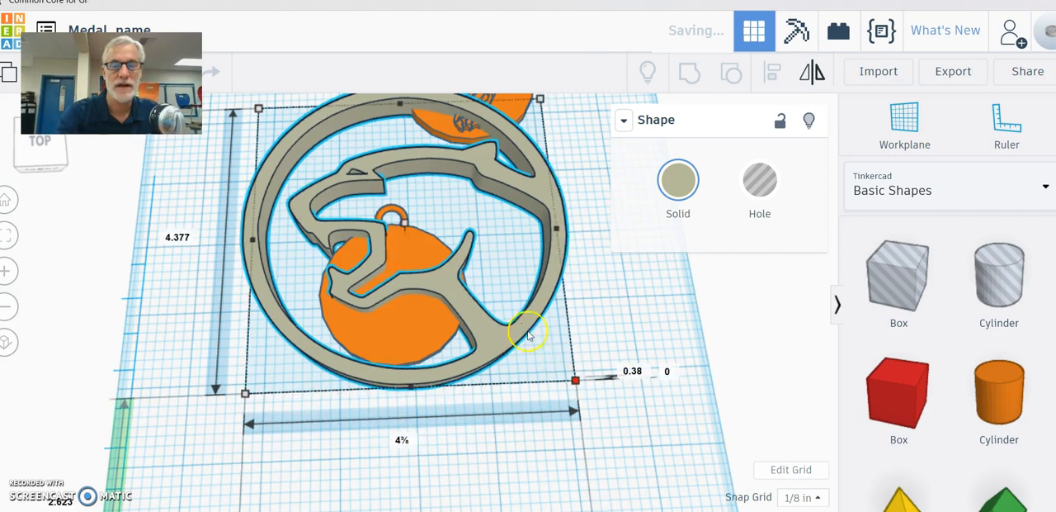
drag(575, 380, 554, 361)
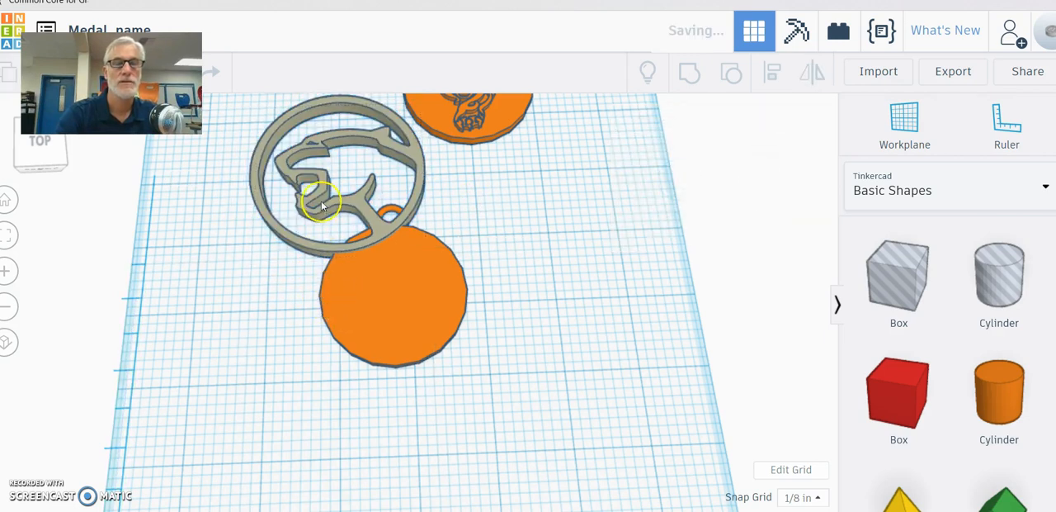
Step: Size the cougar to 2 by 2 inches, centre it on the medal, and select both shapes
click(322, 190)
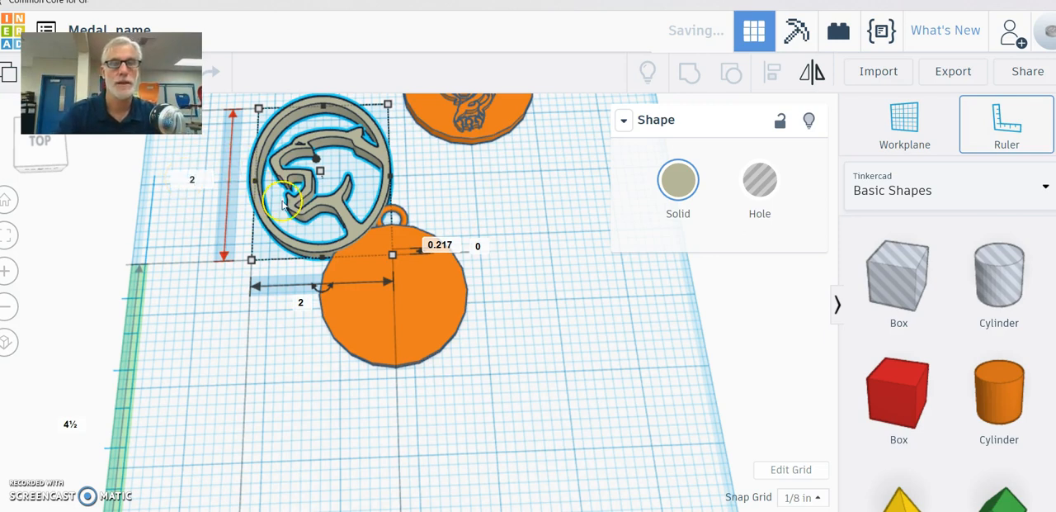
click(441, 246)
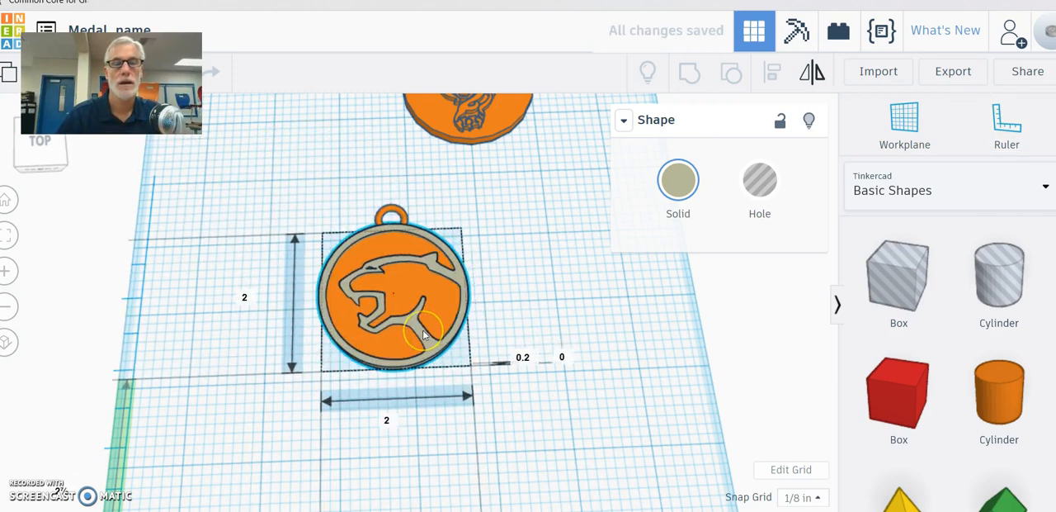
click(416, 330)
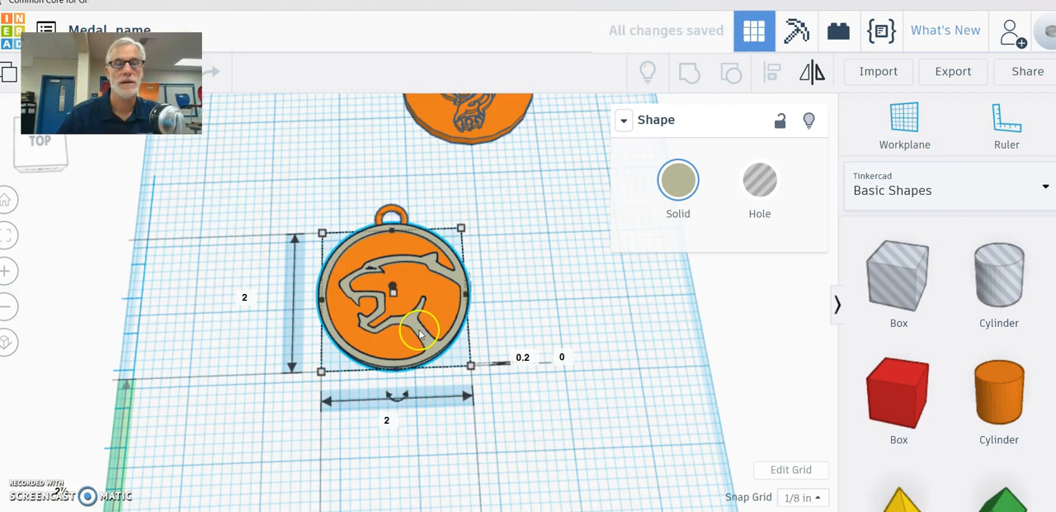
click(276, 184)
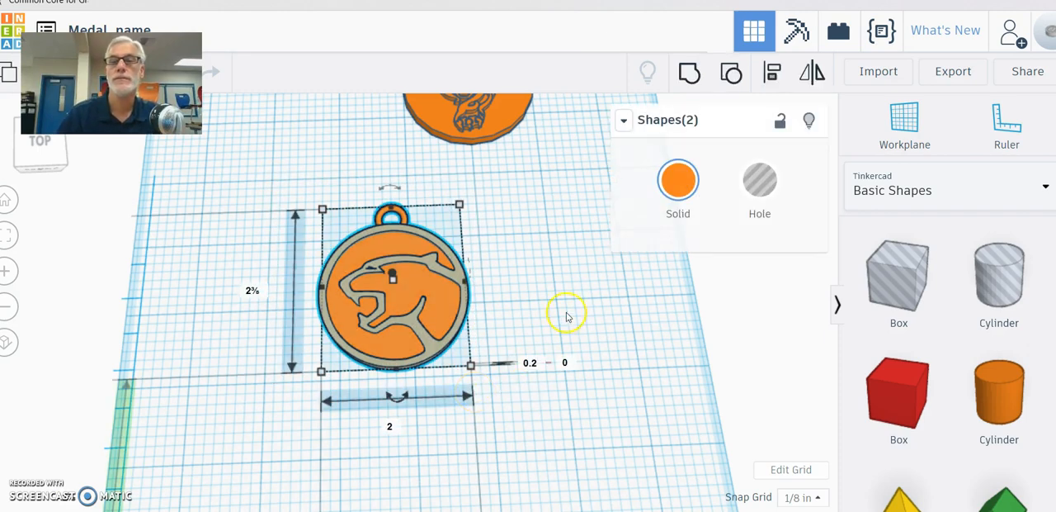
Step: Group the cougar and medal into one orange medallion with the cougar embossed
click(689, 71)
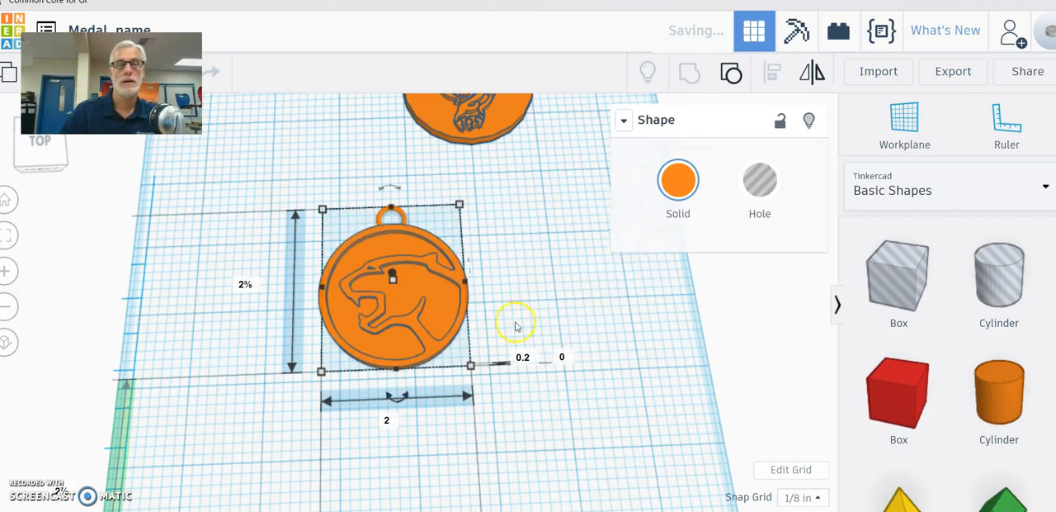
click(392, 276)
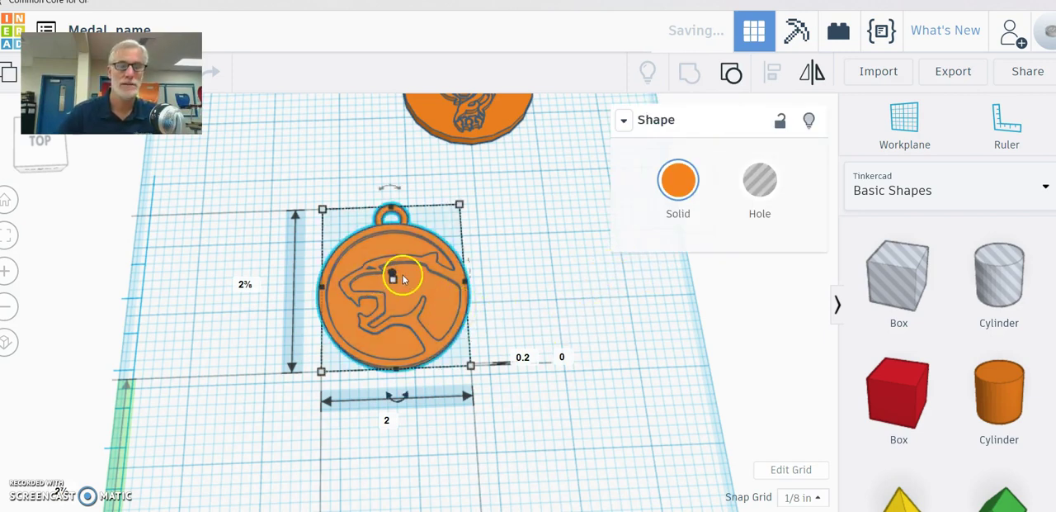
mouse_move(524, 234)
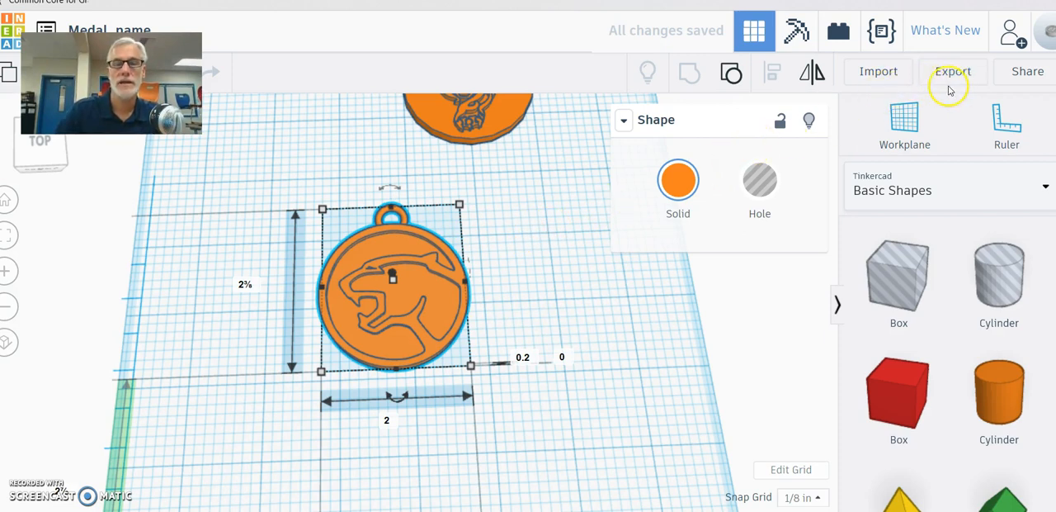
mouse_move(954, 78)
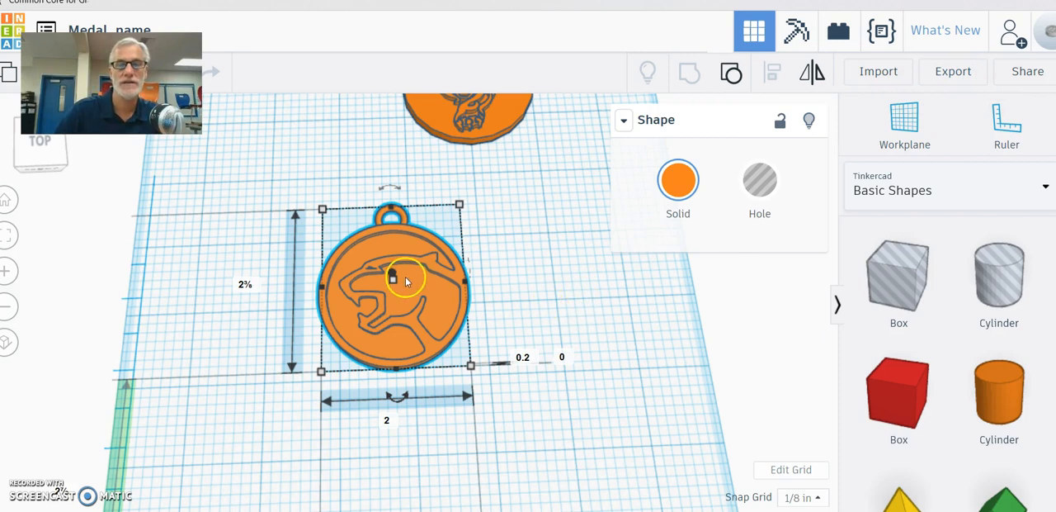
mouse_move(954, 73)
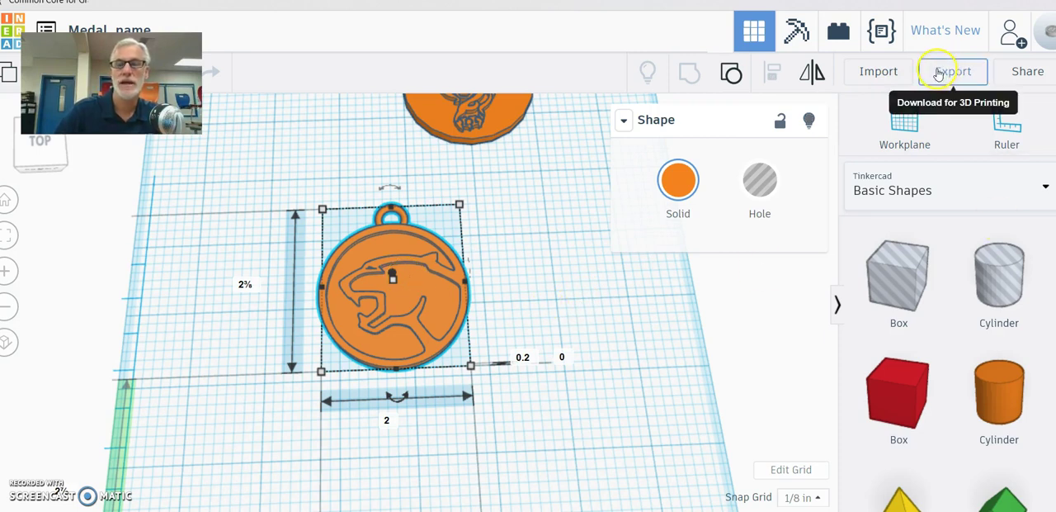
Step: Export the grouped cougar medal and save it as Medal_name.stl
click(952, 71)
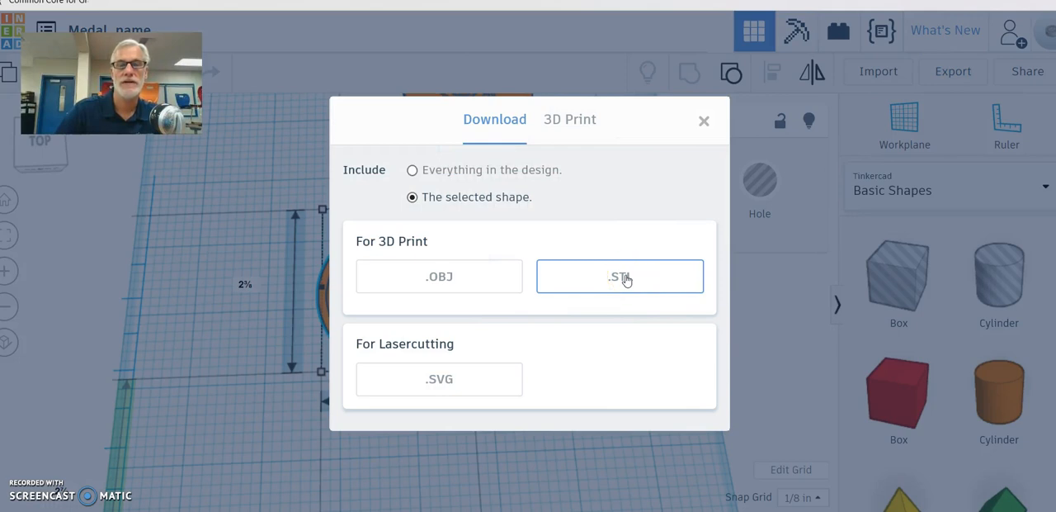
click(620, 275)
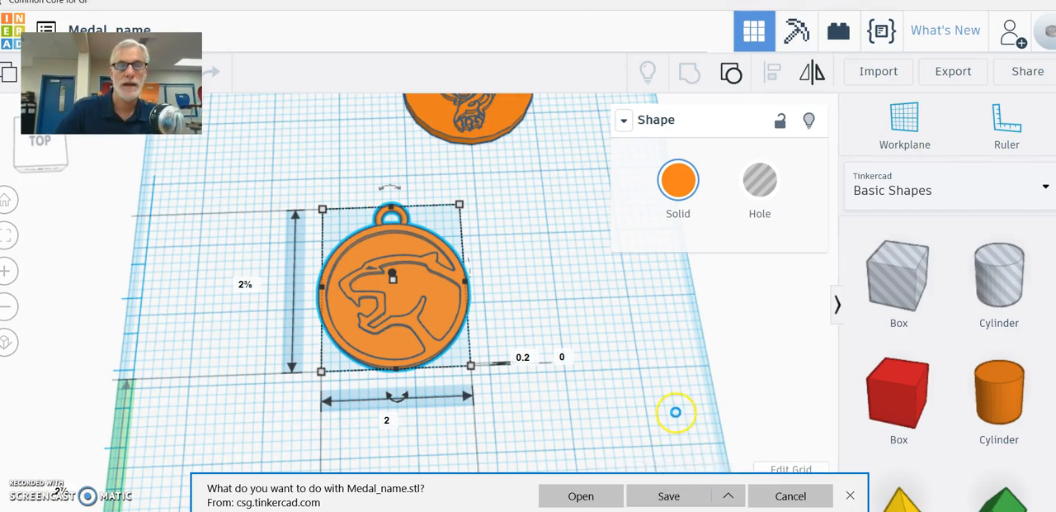
click(681, 495)
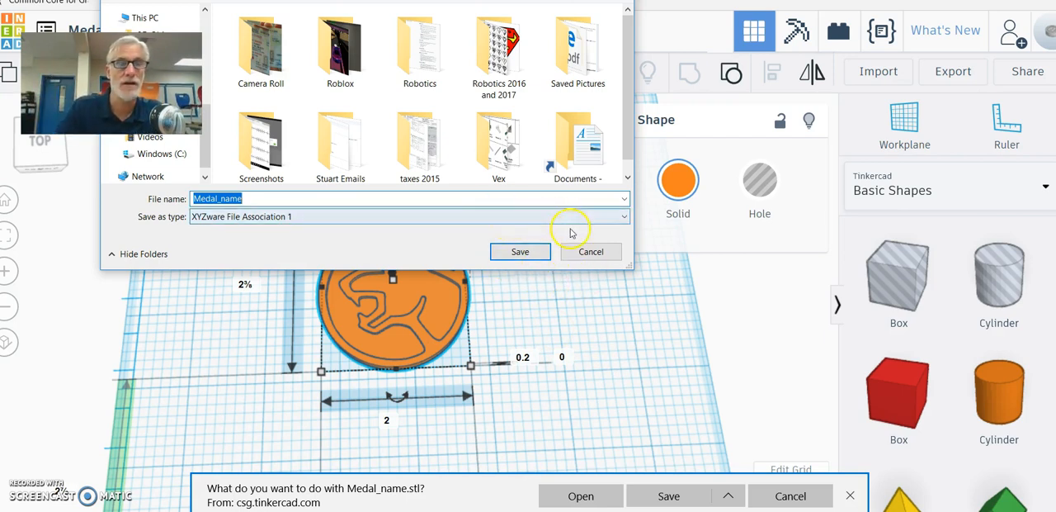
mouse_move(514, 252)
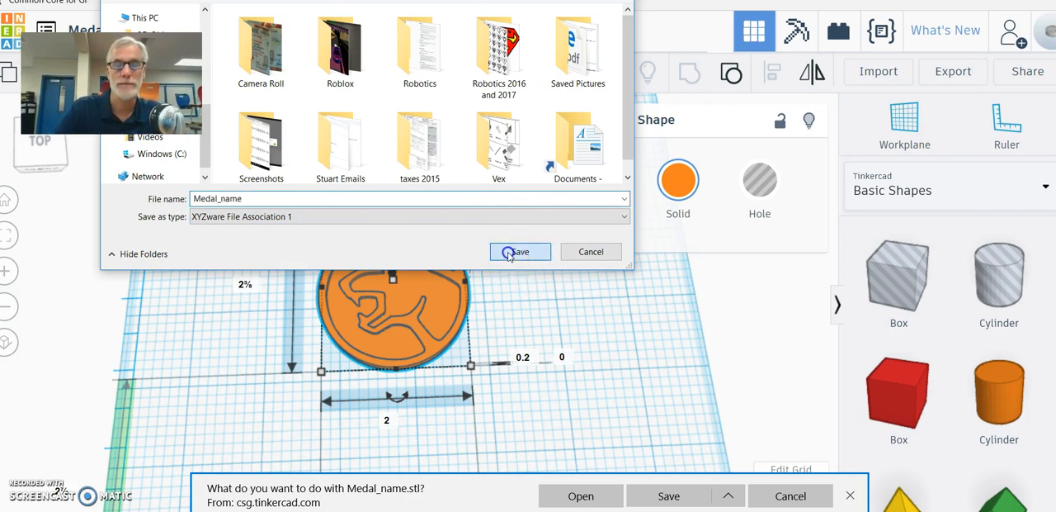
click(520, 252)
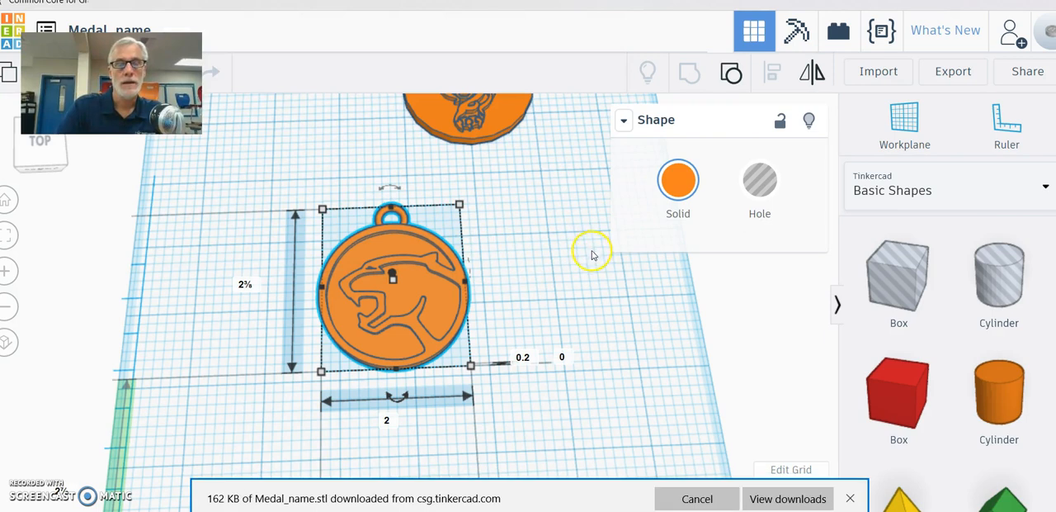